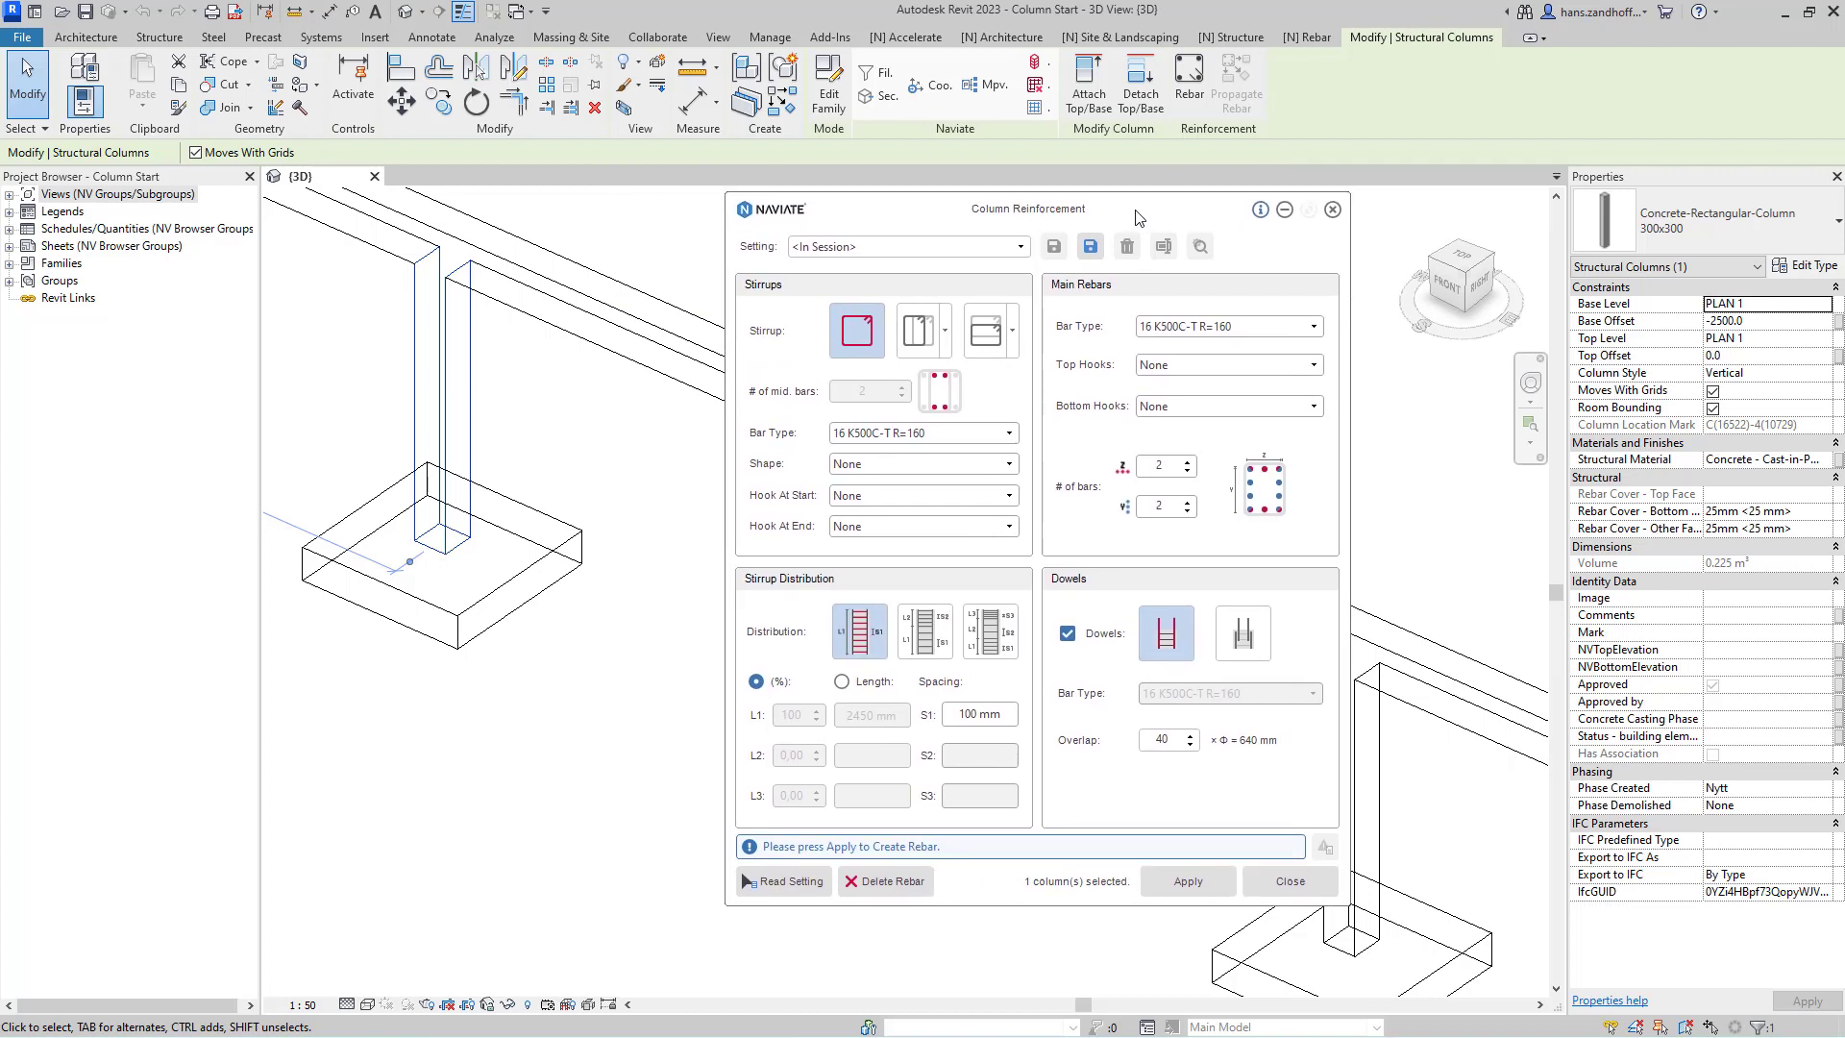
mouse_move(774, 227)
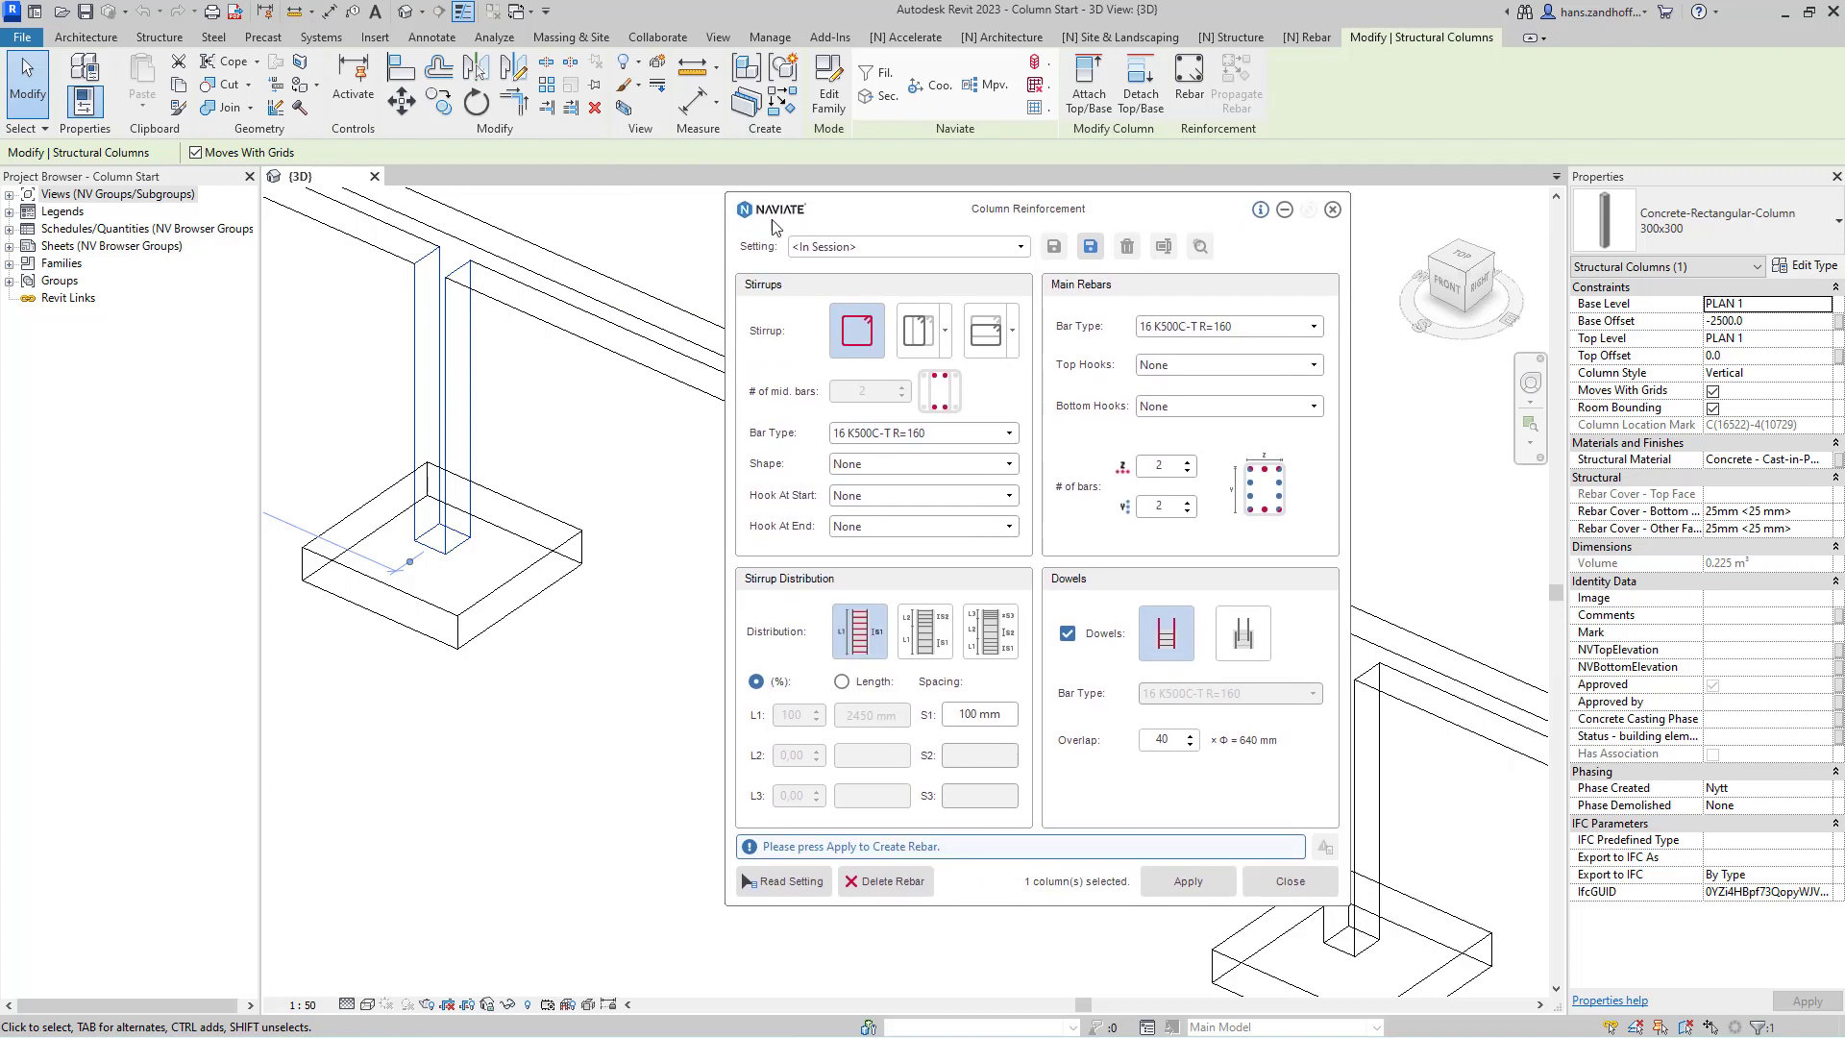
mouse_move(1009, 405)
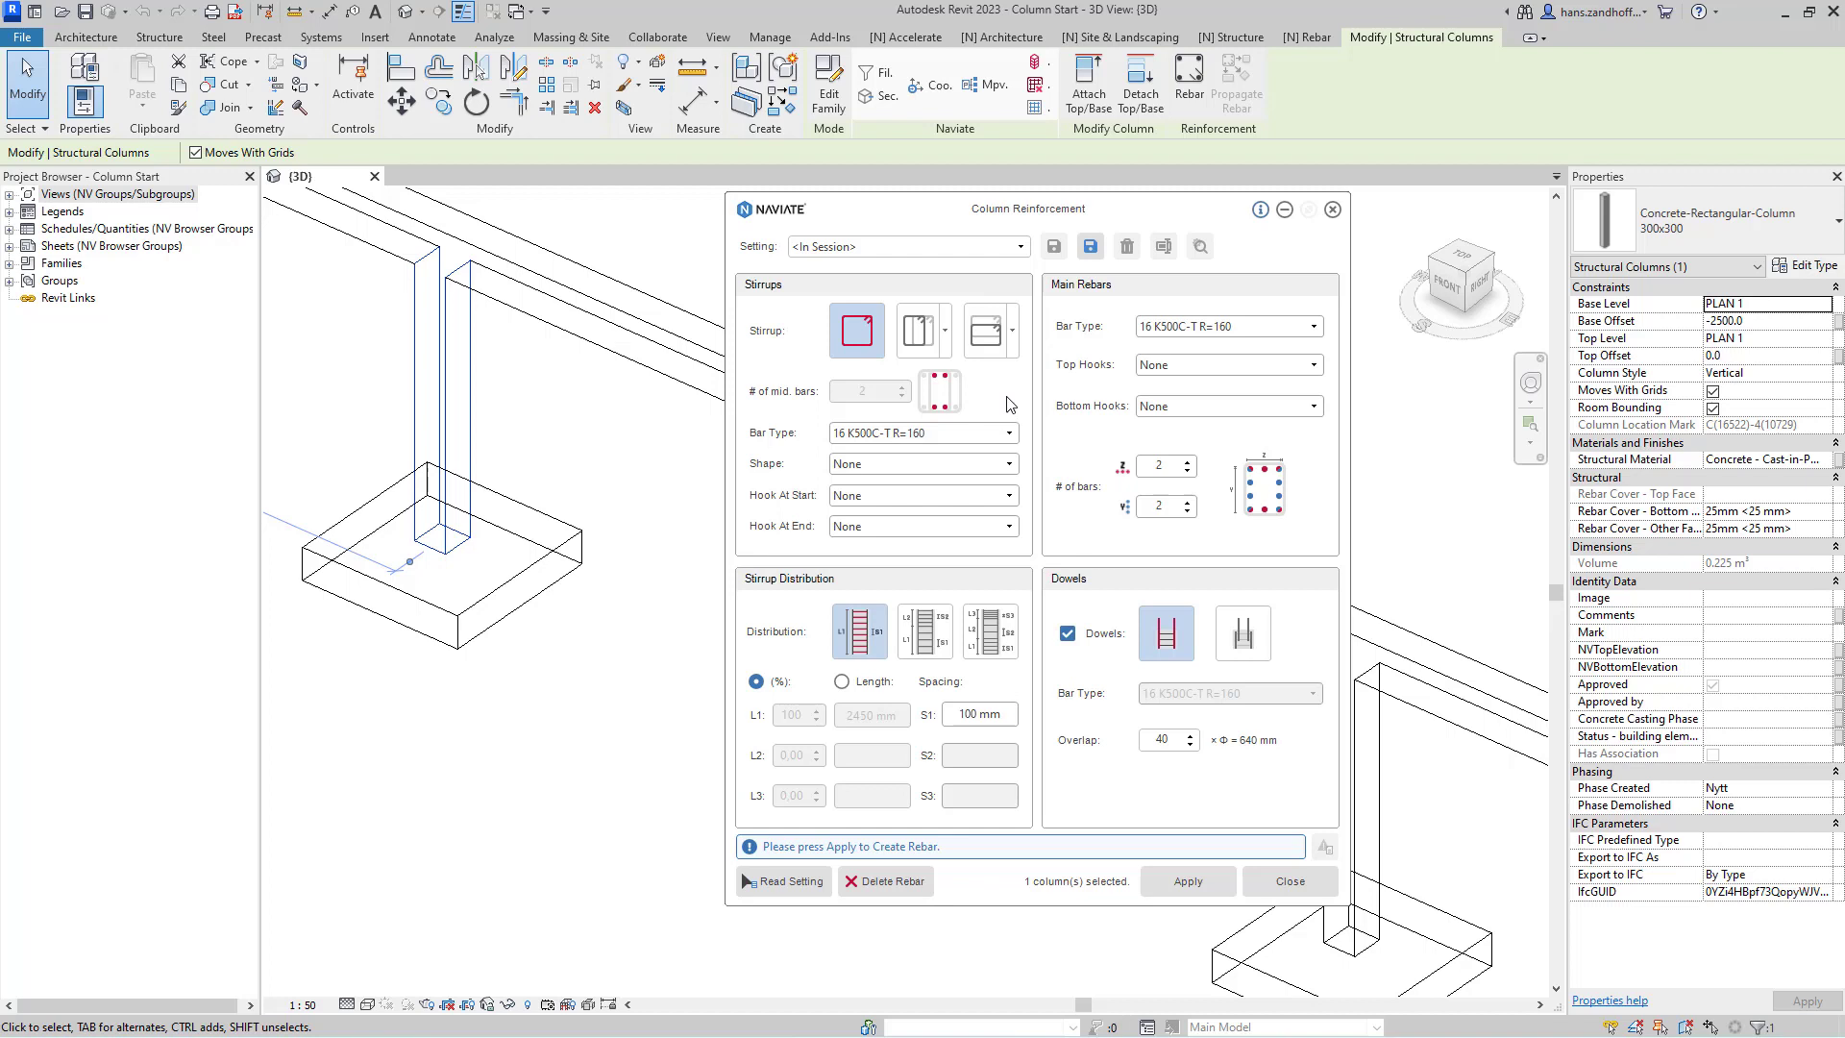
mouse_move(1076, 707)
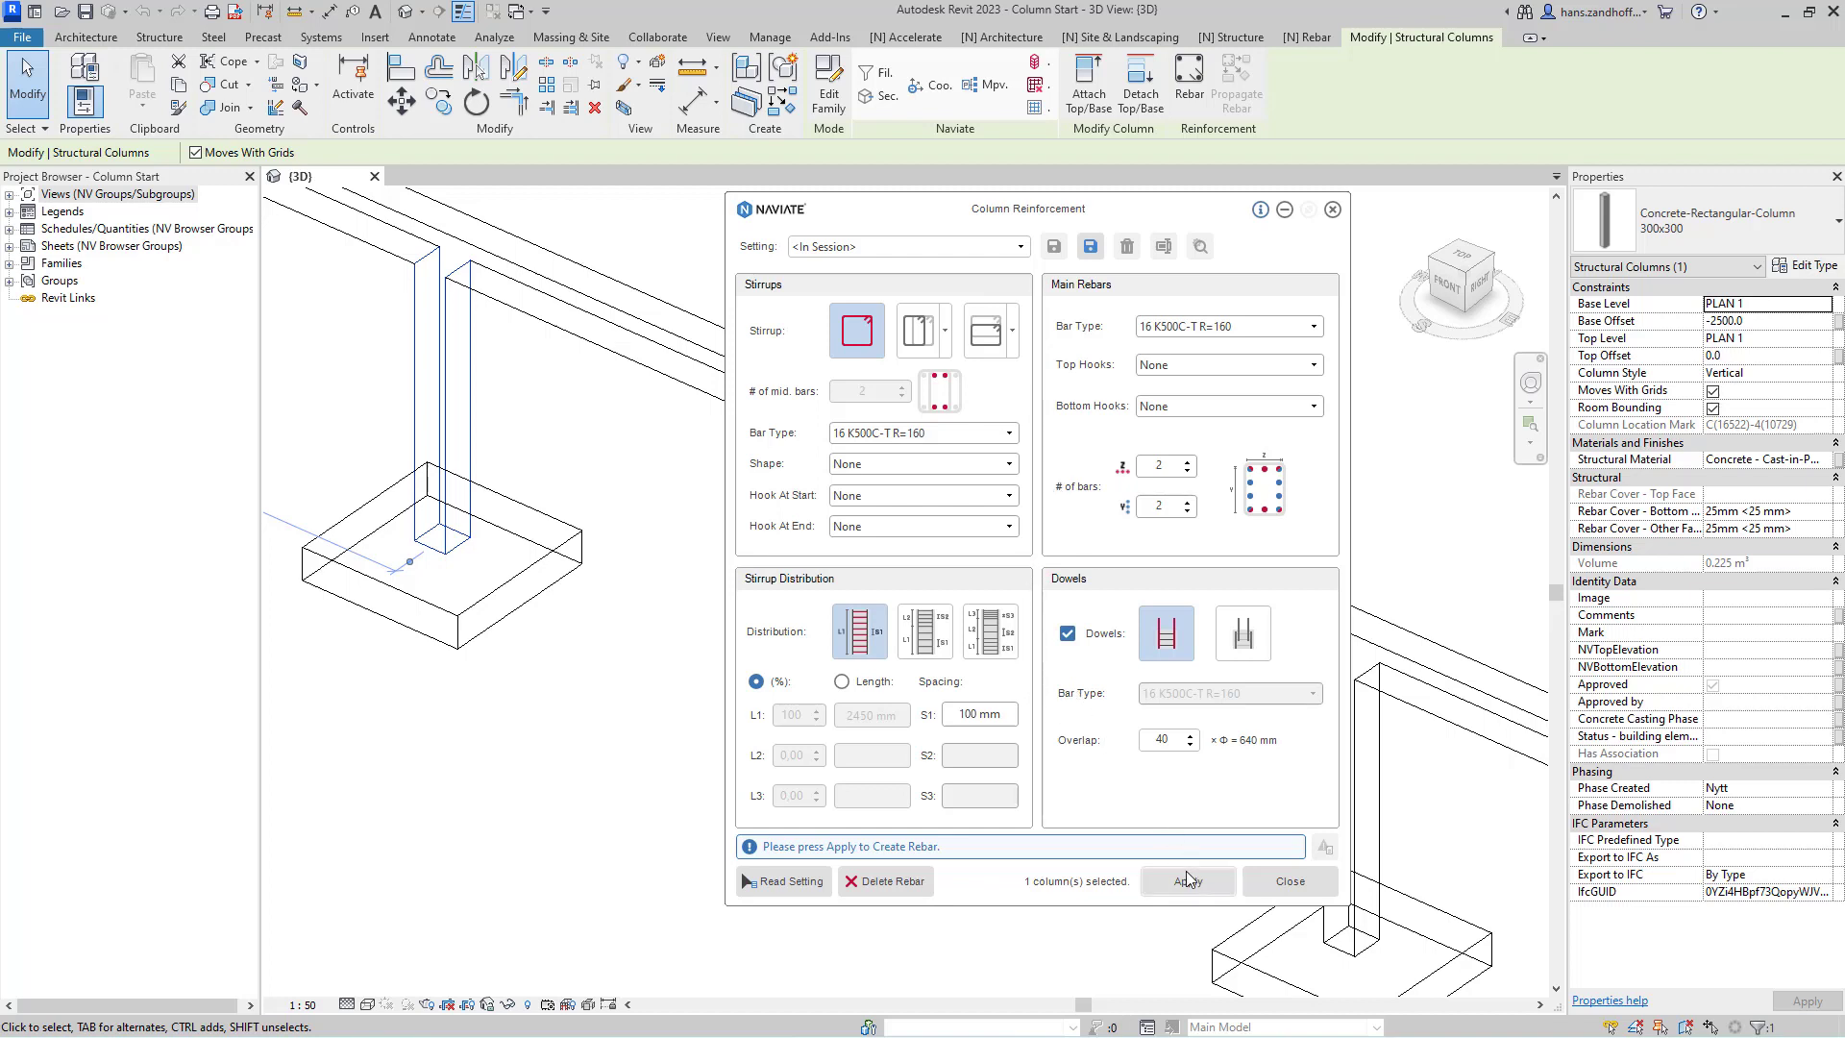
mouse_move(1070, 477)
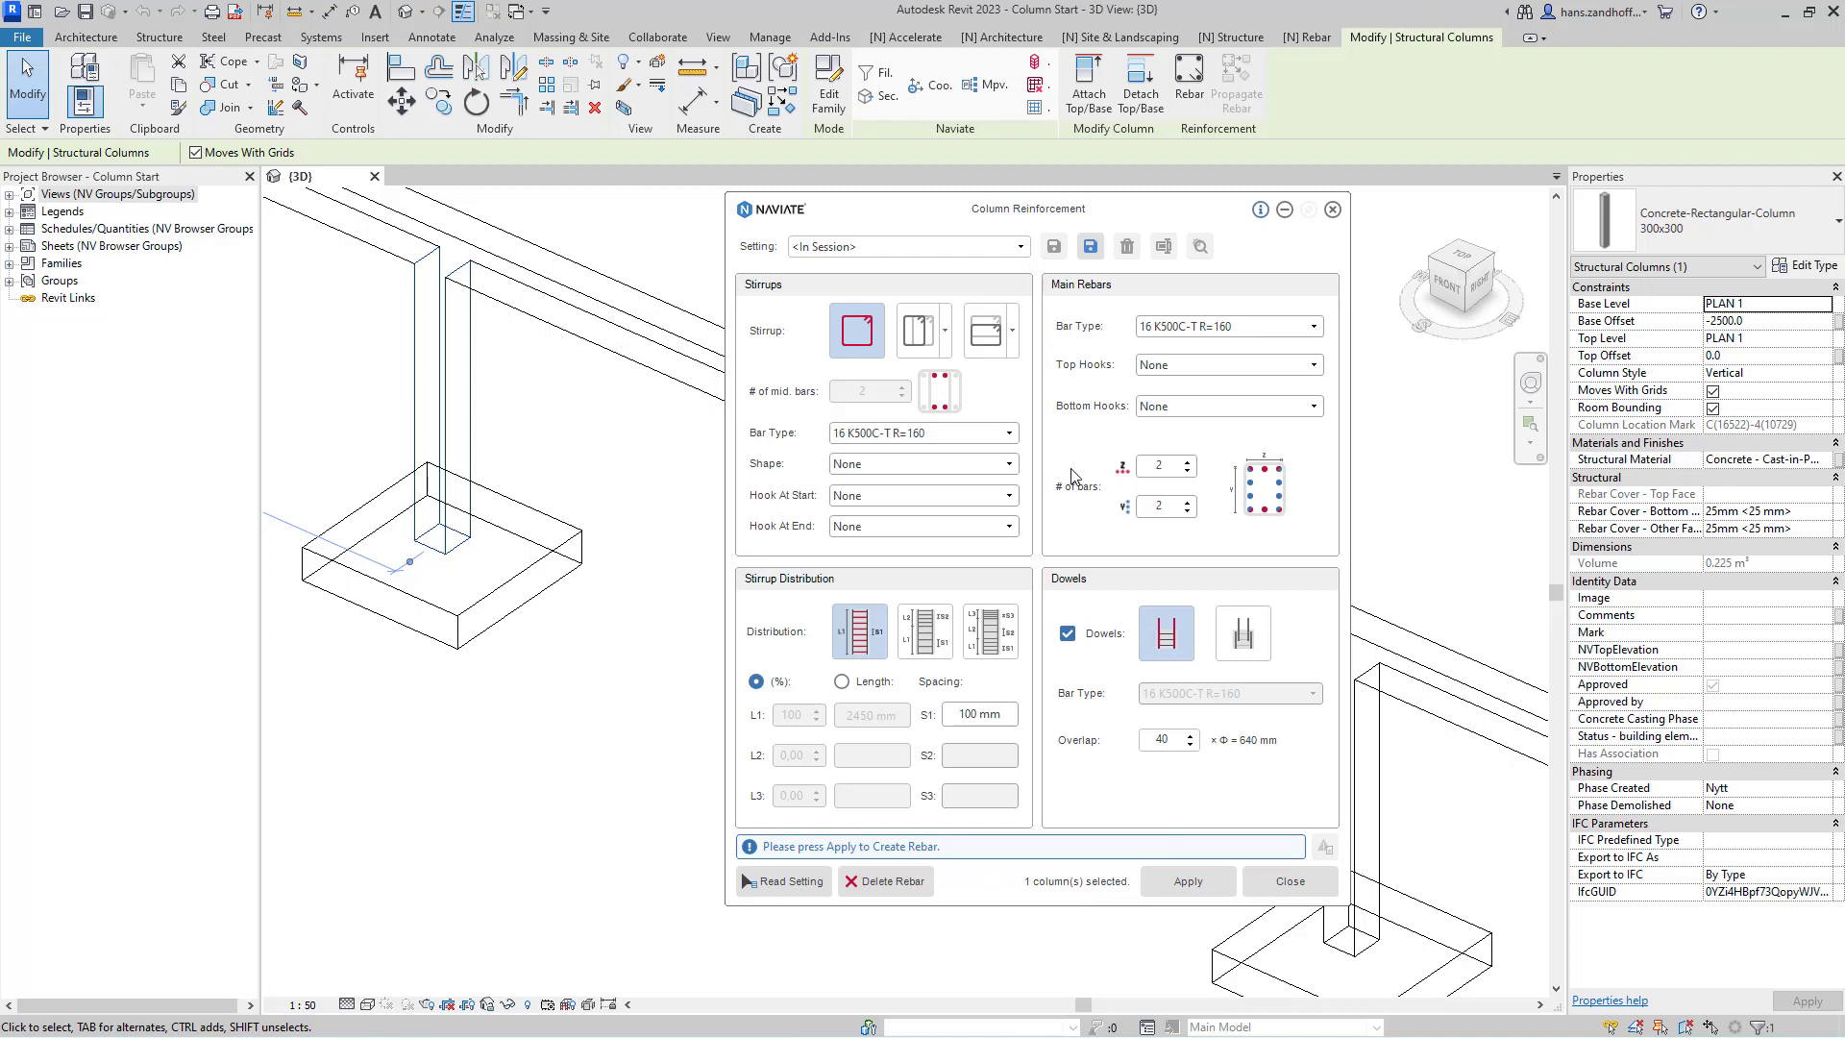
mouse_move(1036, 393)
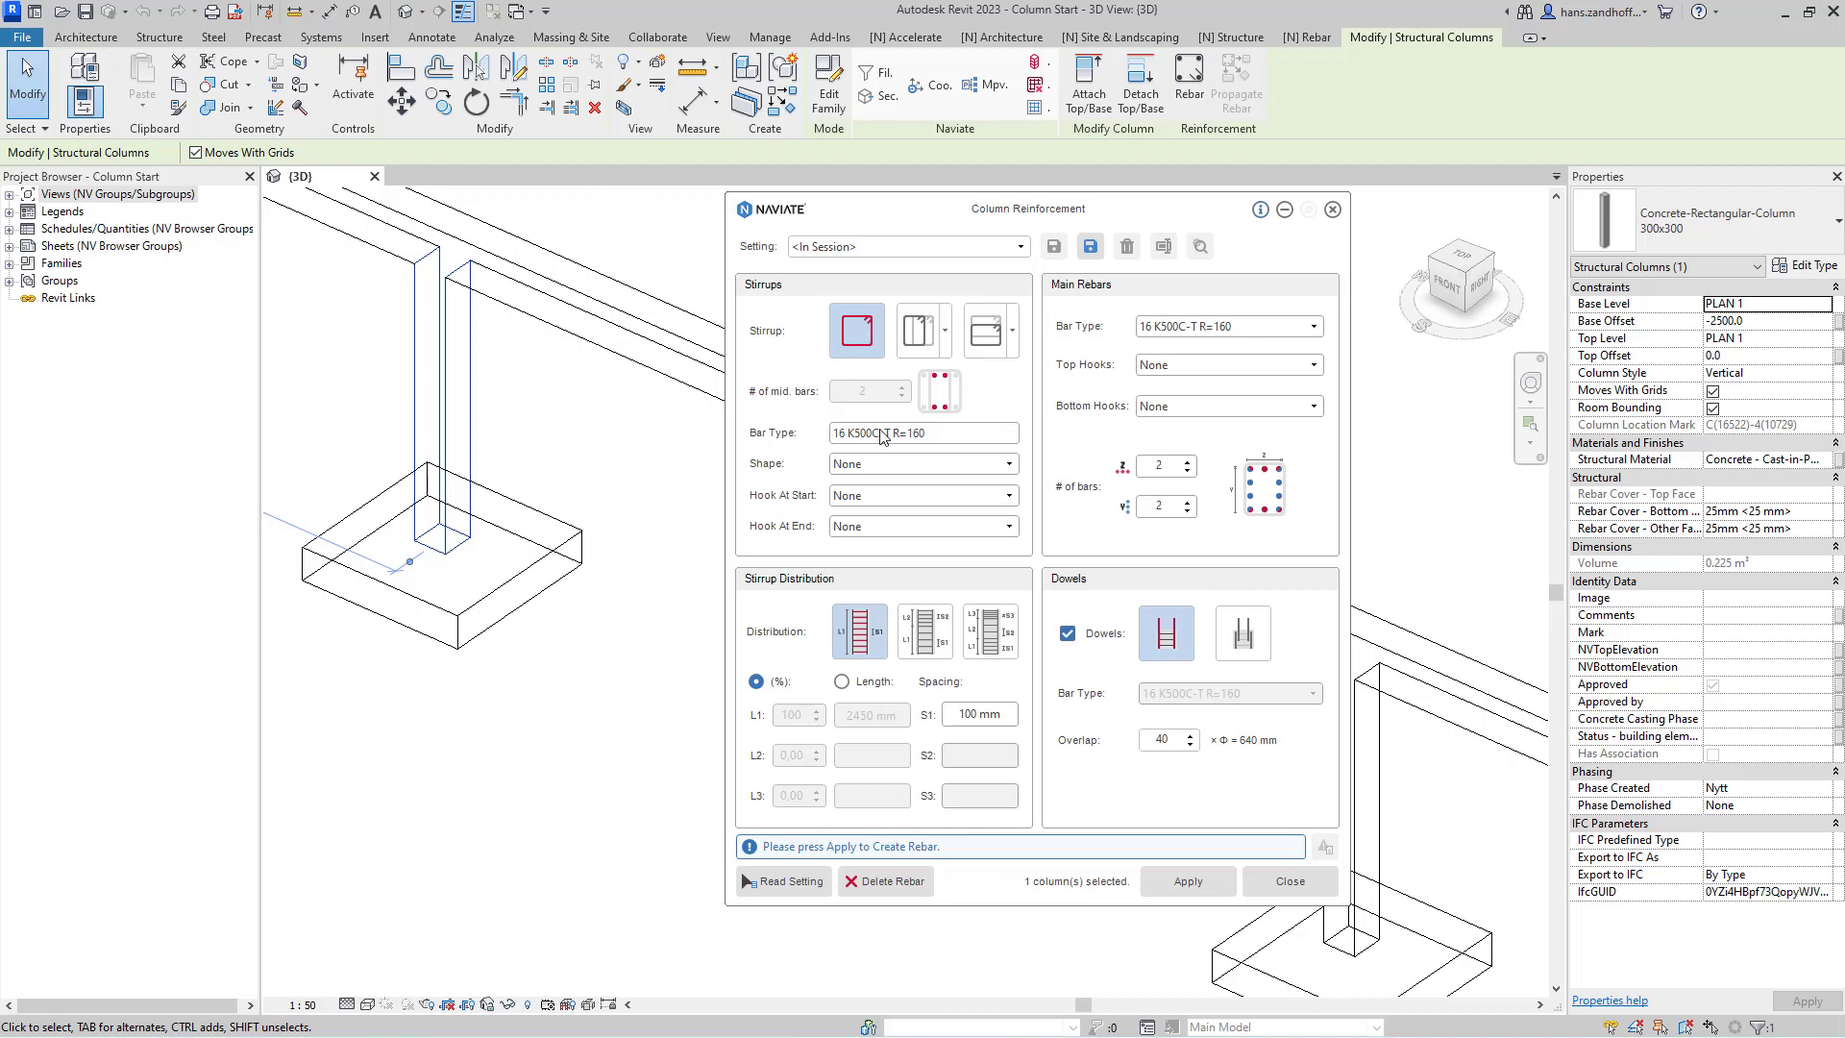
Set the stirrup bar type to 10 K500C-T R=12 (bygel).
click(999, 432)
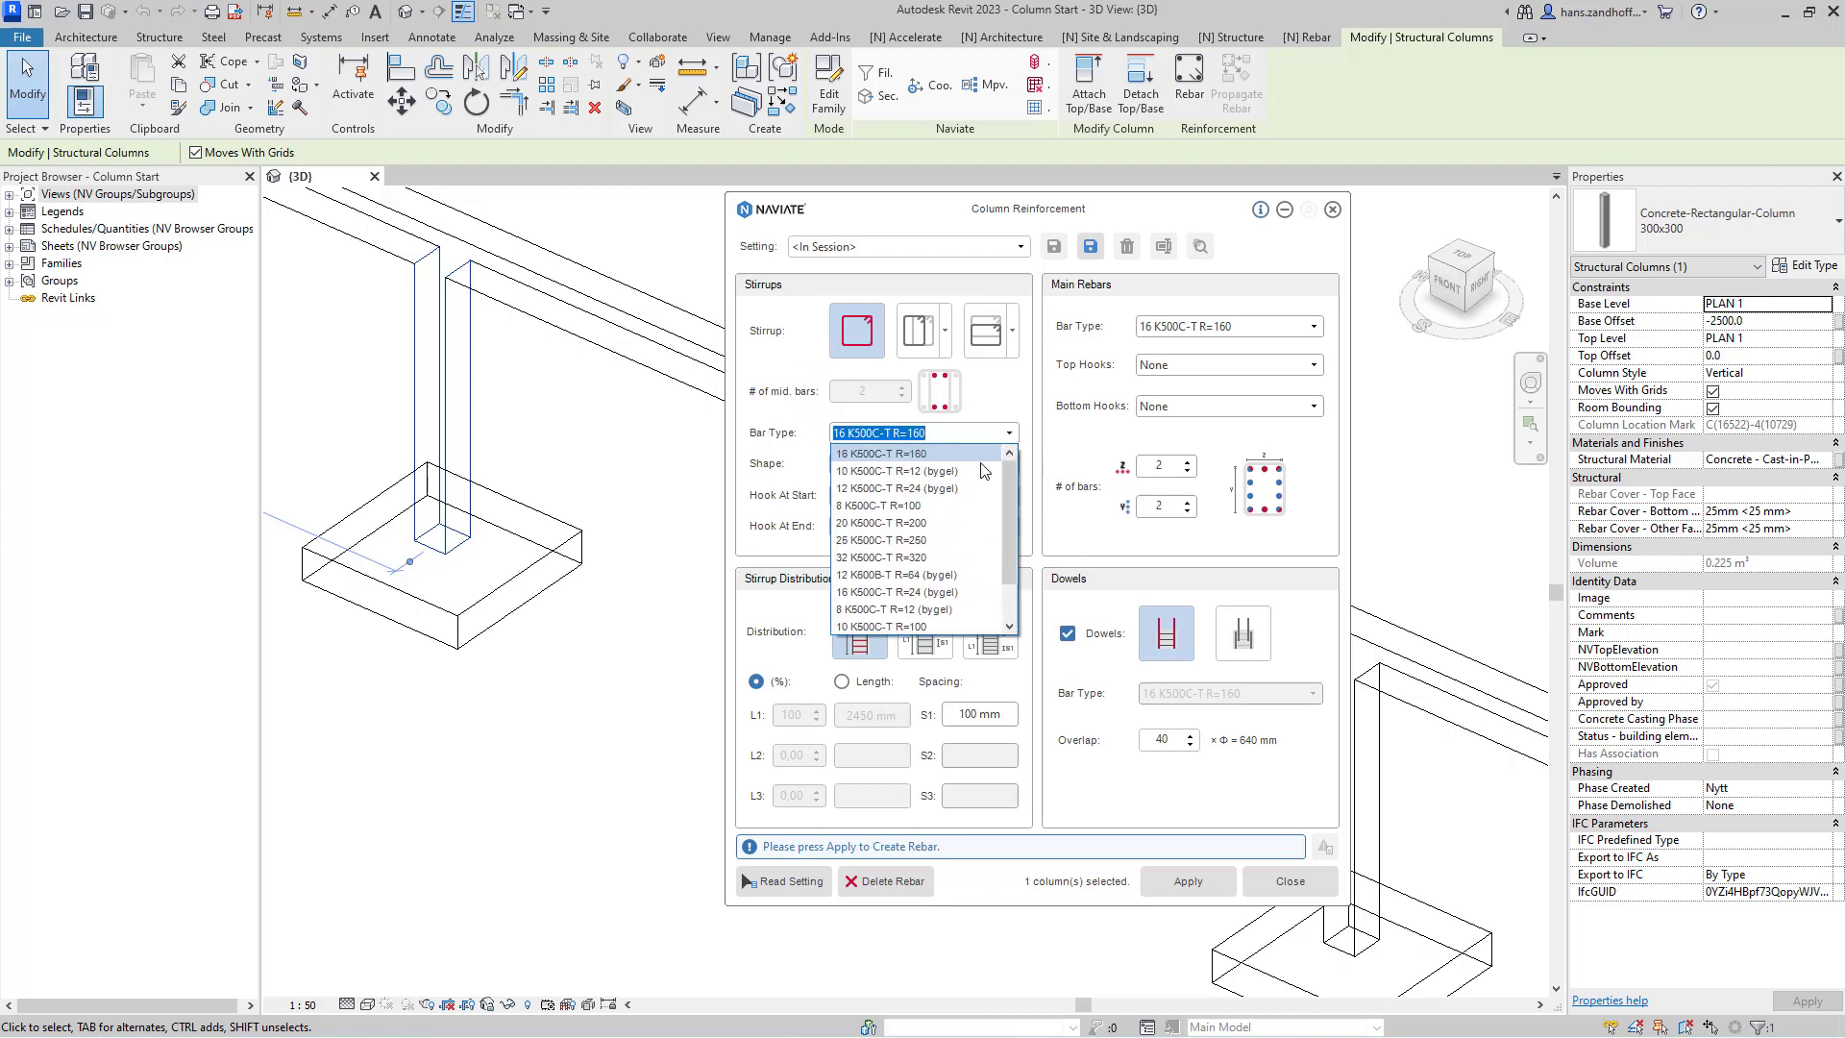
click(891, 471)
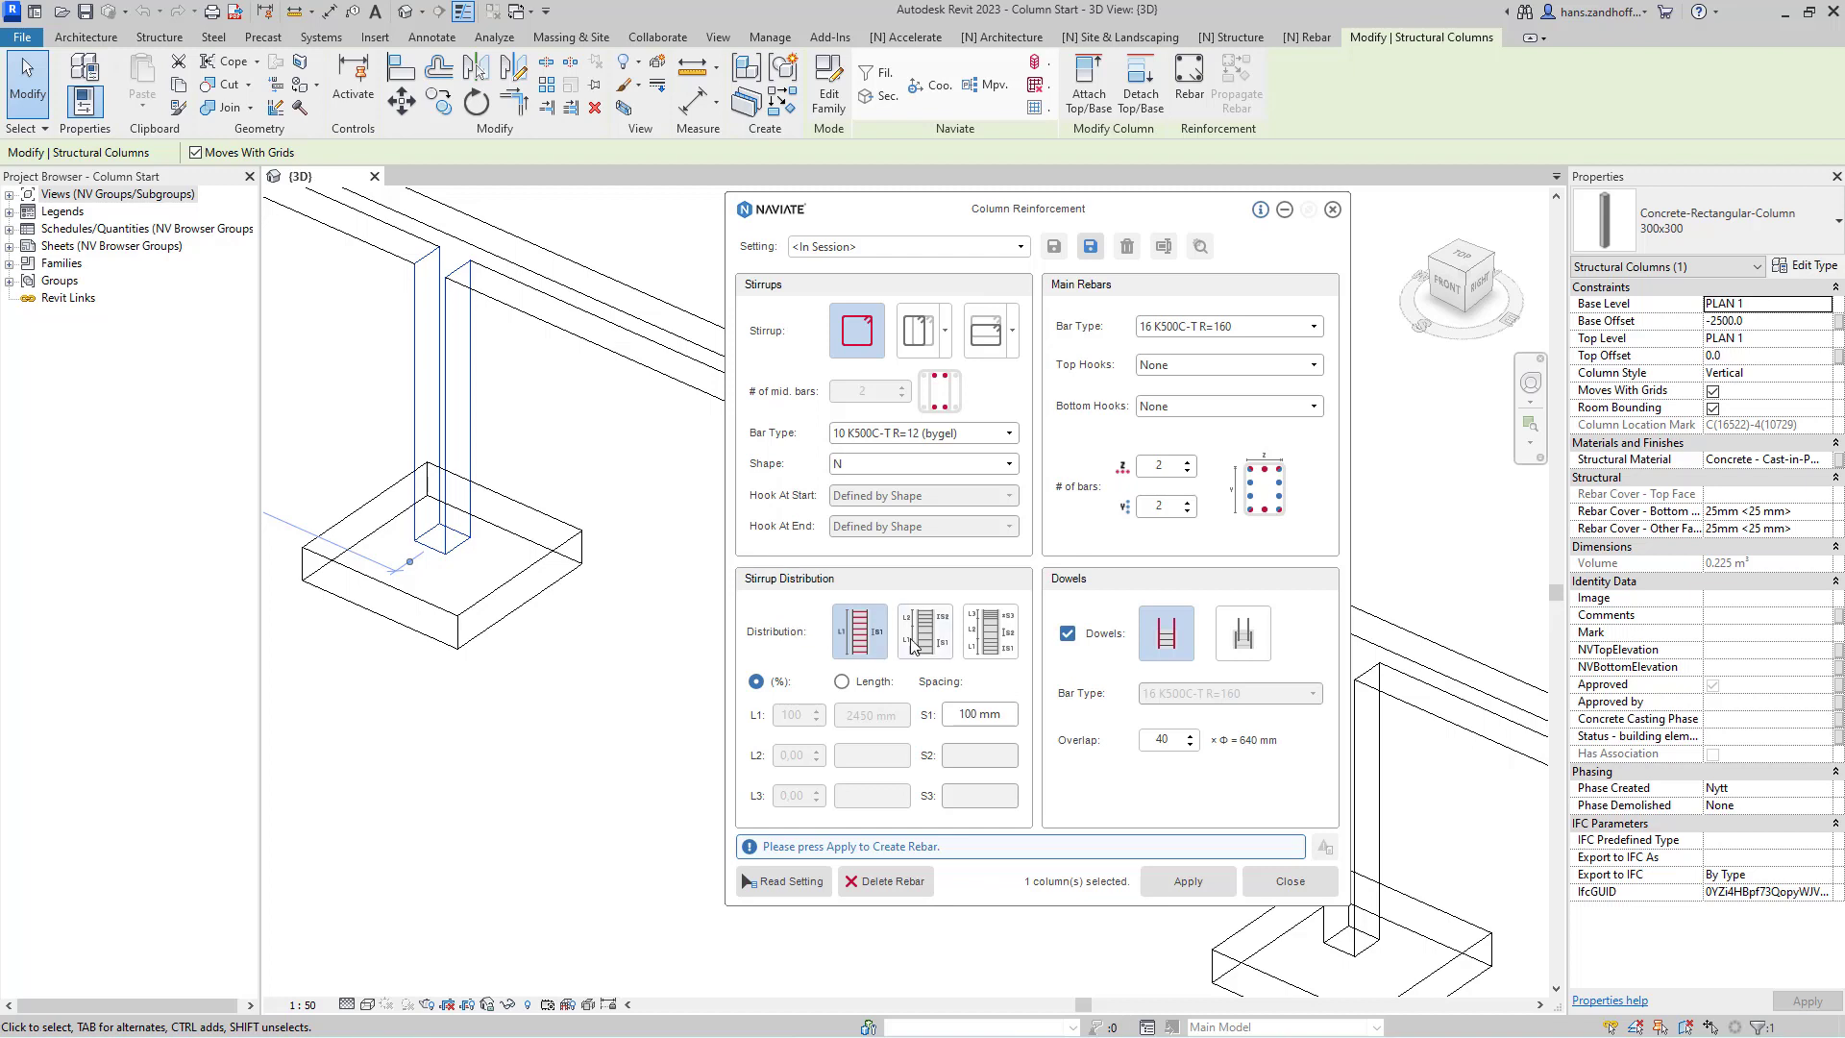
Use two-zone stirrup spacing and 20 K500C-T R=200 main bars with 3 bars per side.
click(924, 631)
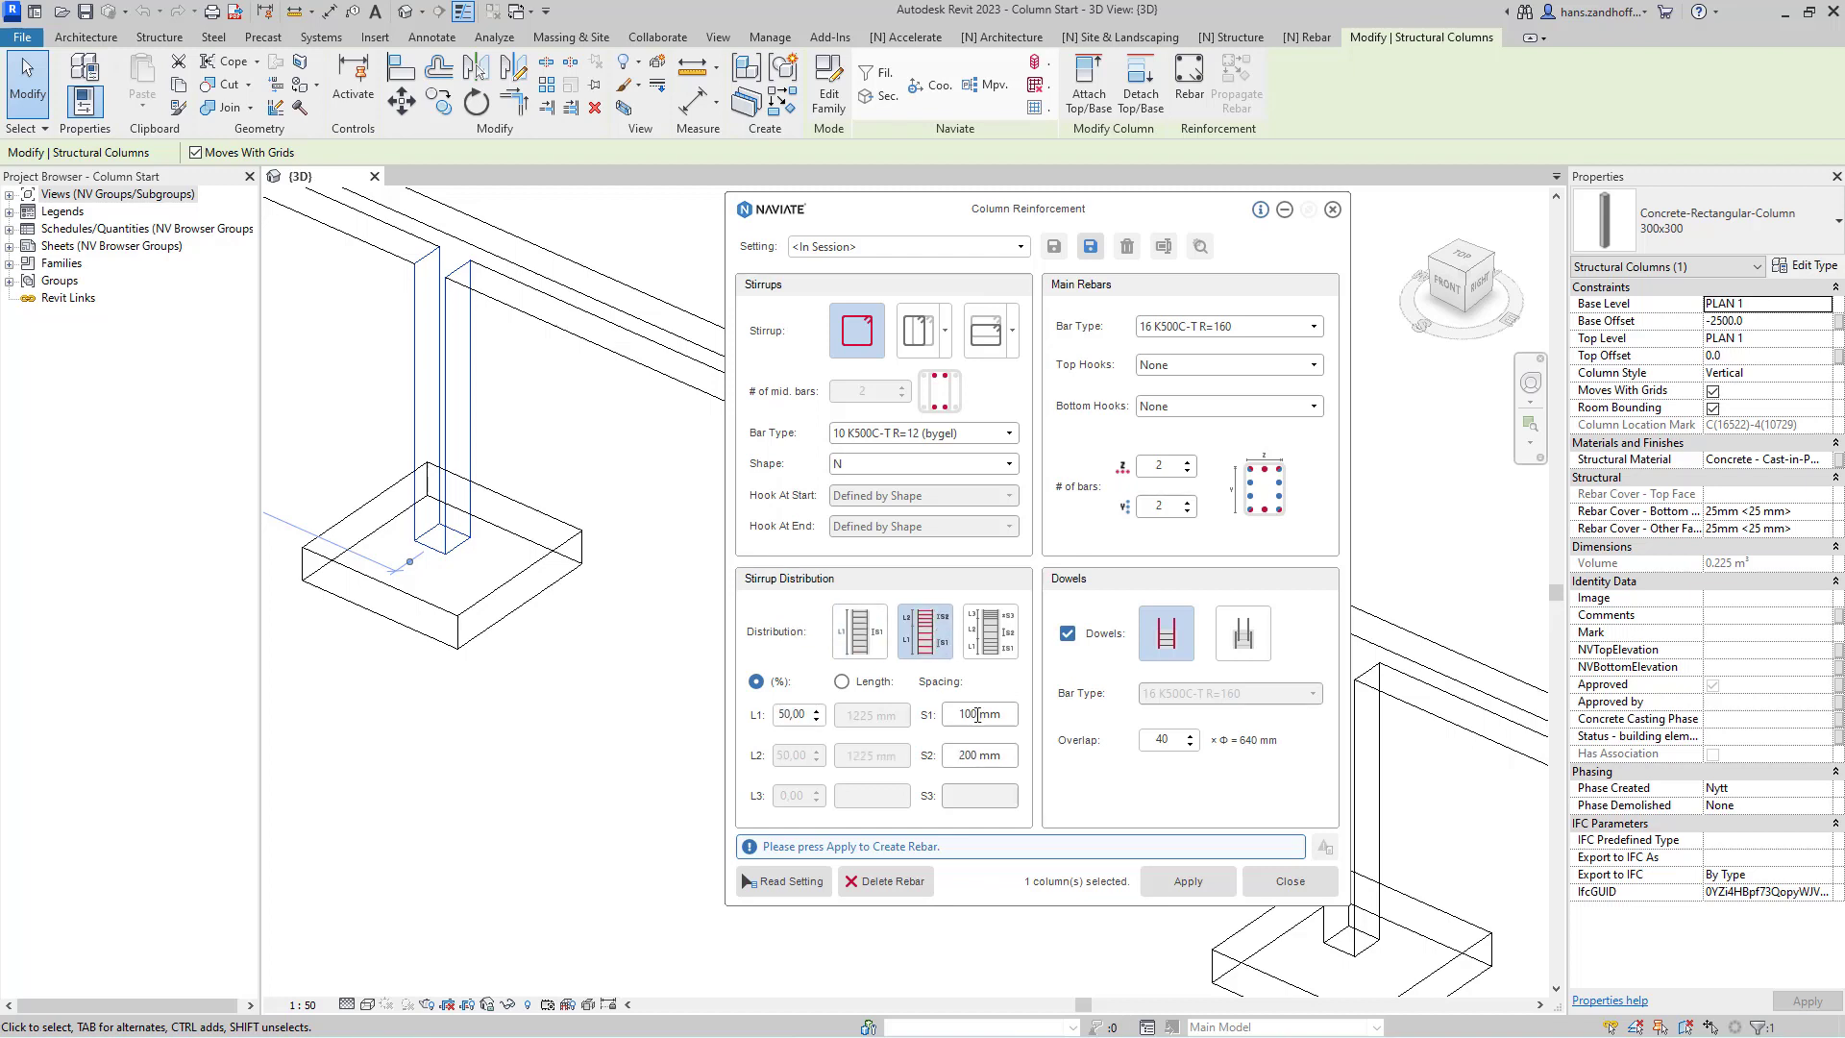
mouse_move(1062, 570)
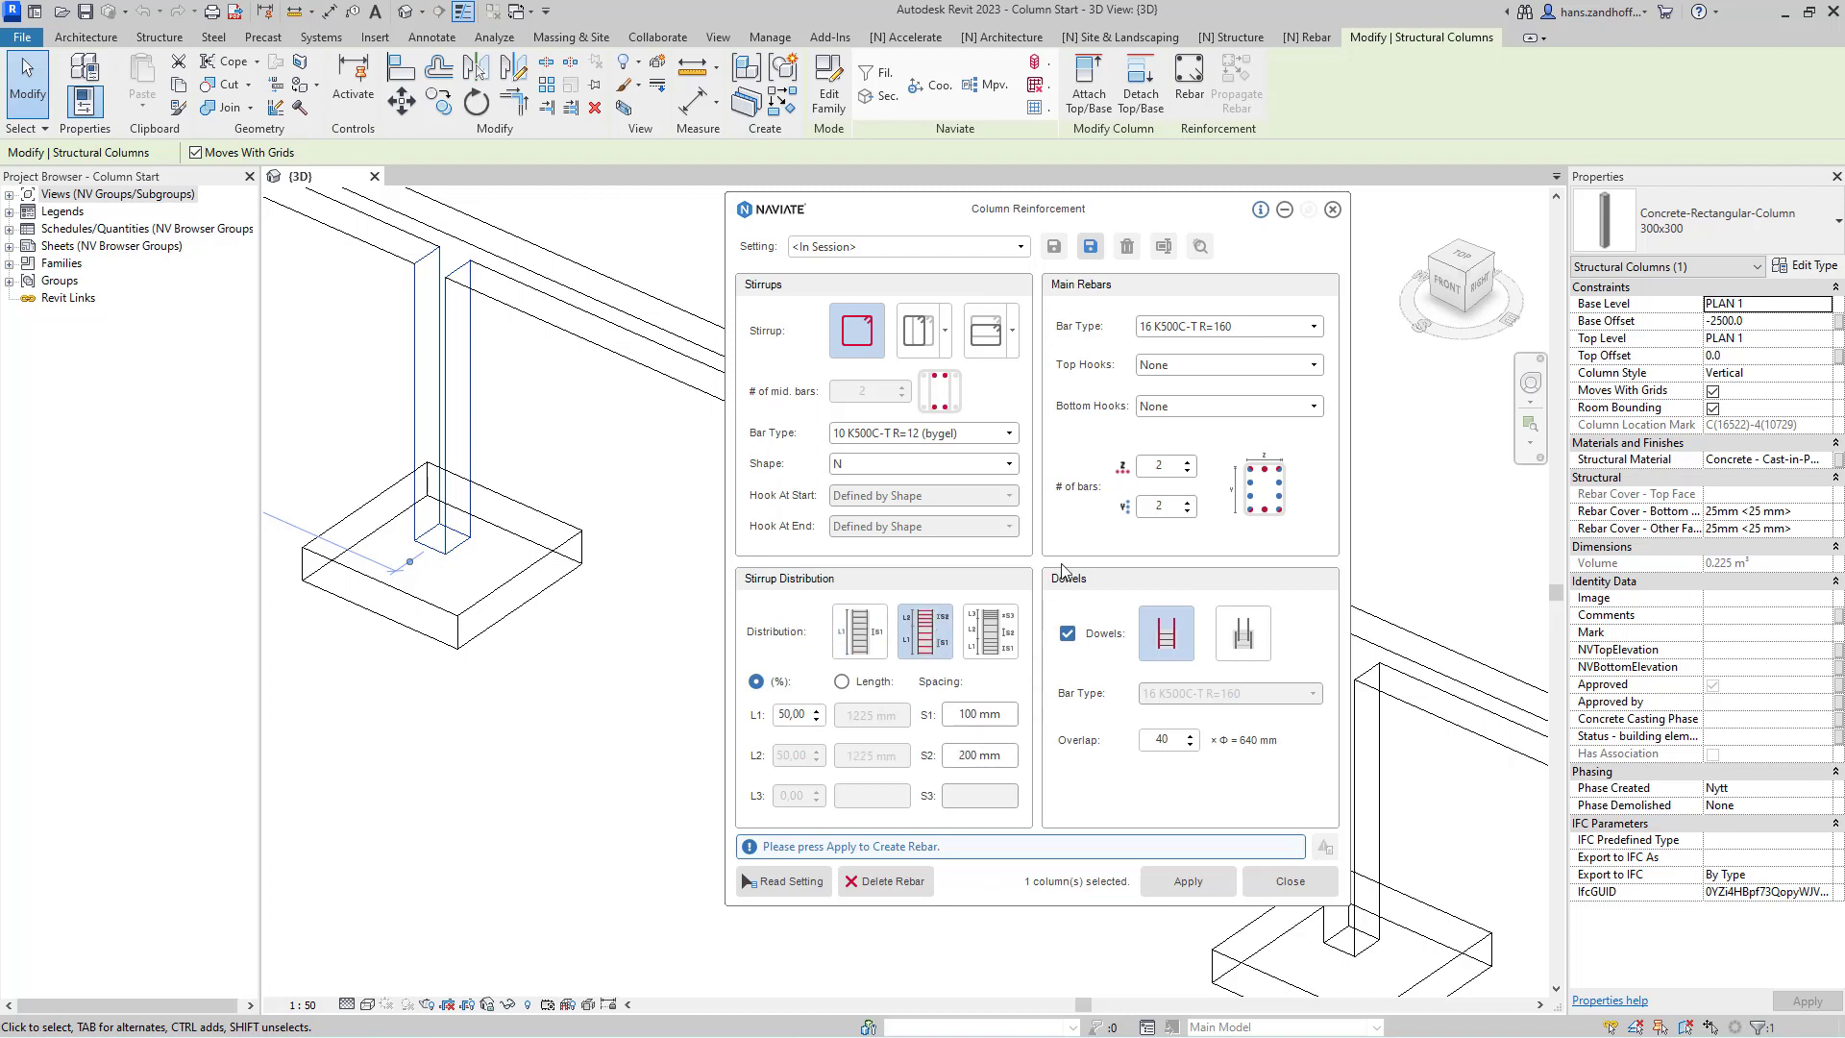
click(1314, 327)
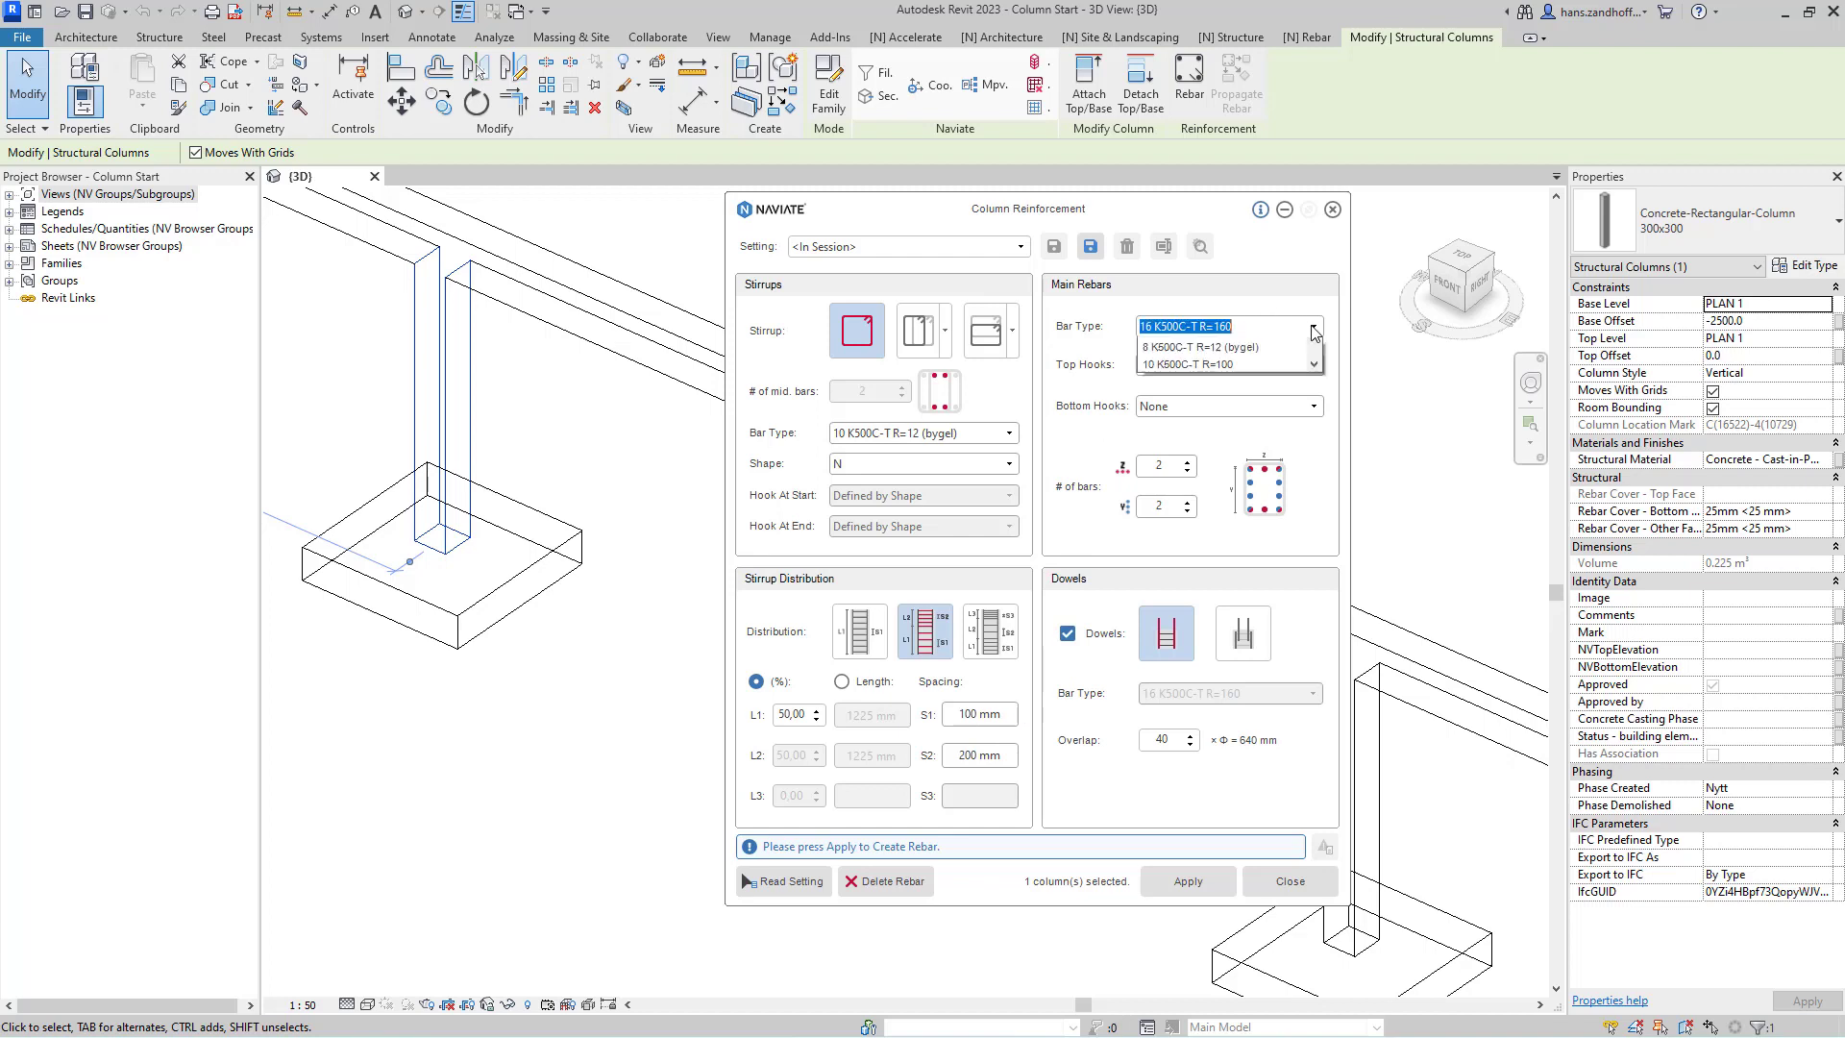
click(1312, 327)
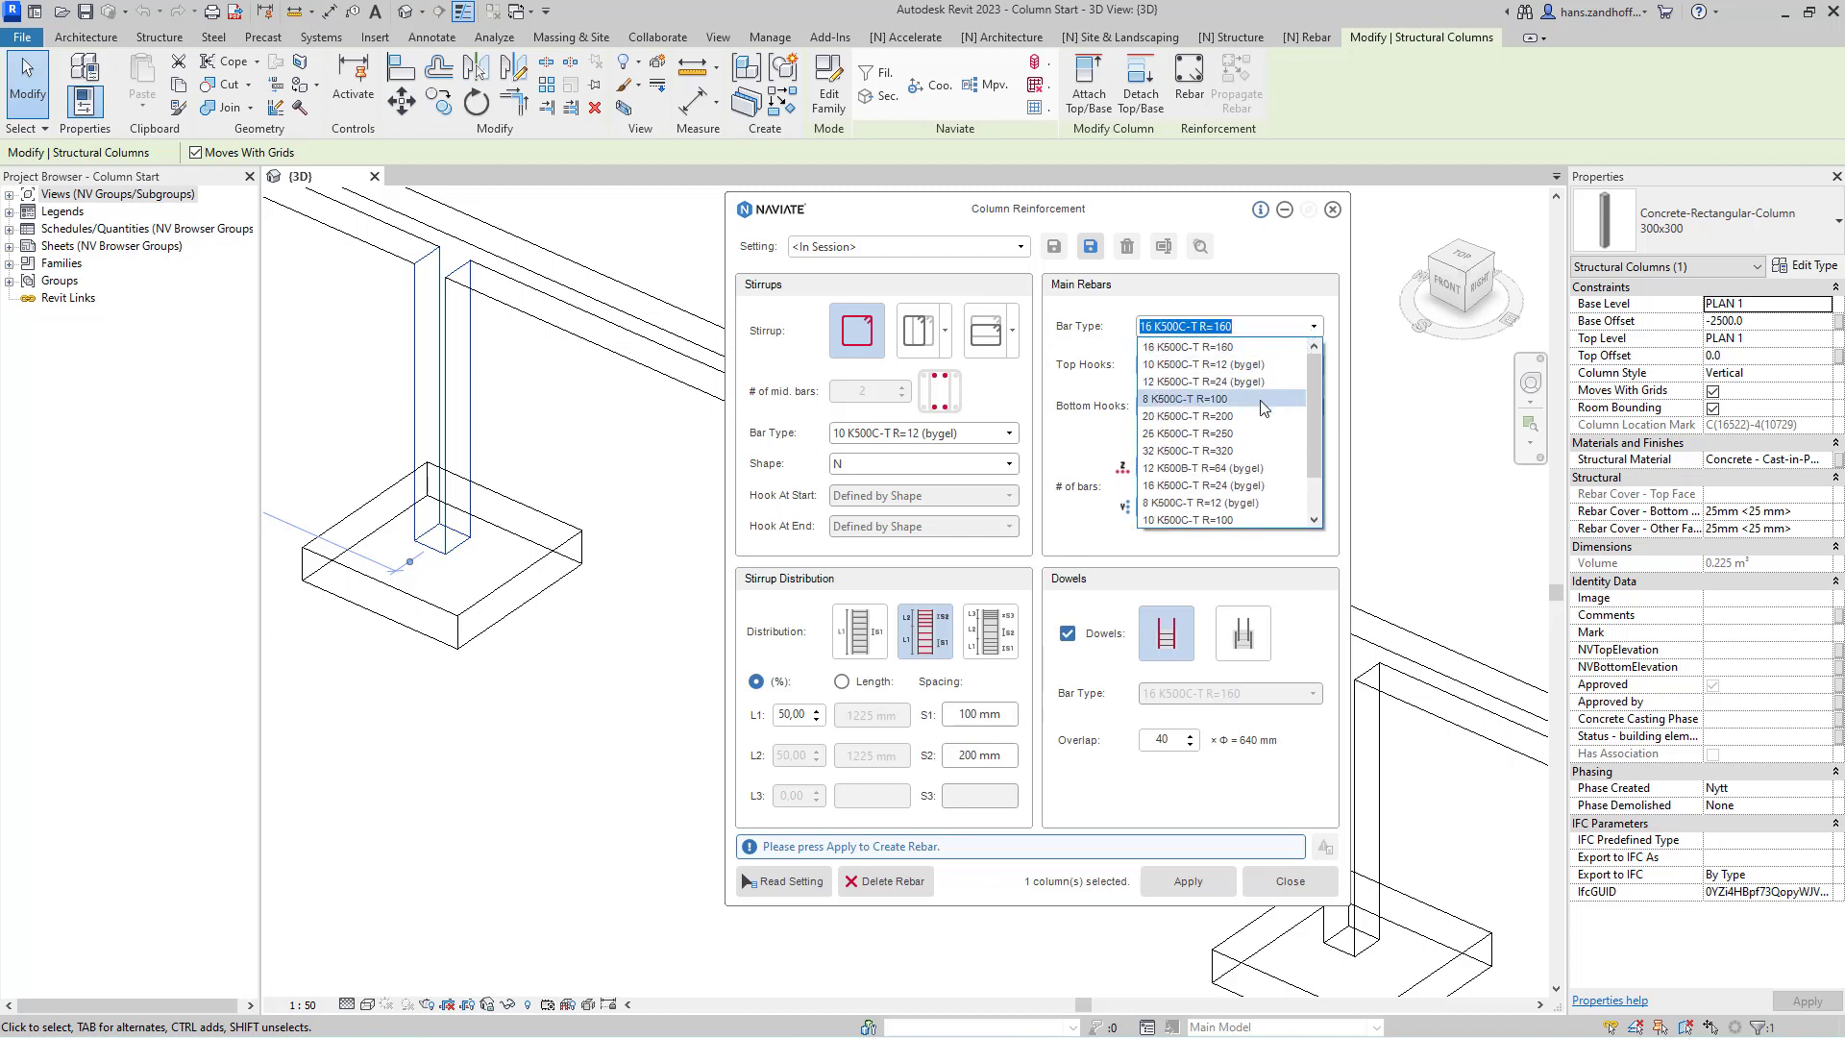
mouse_move(1220, 415)
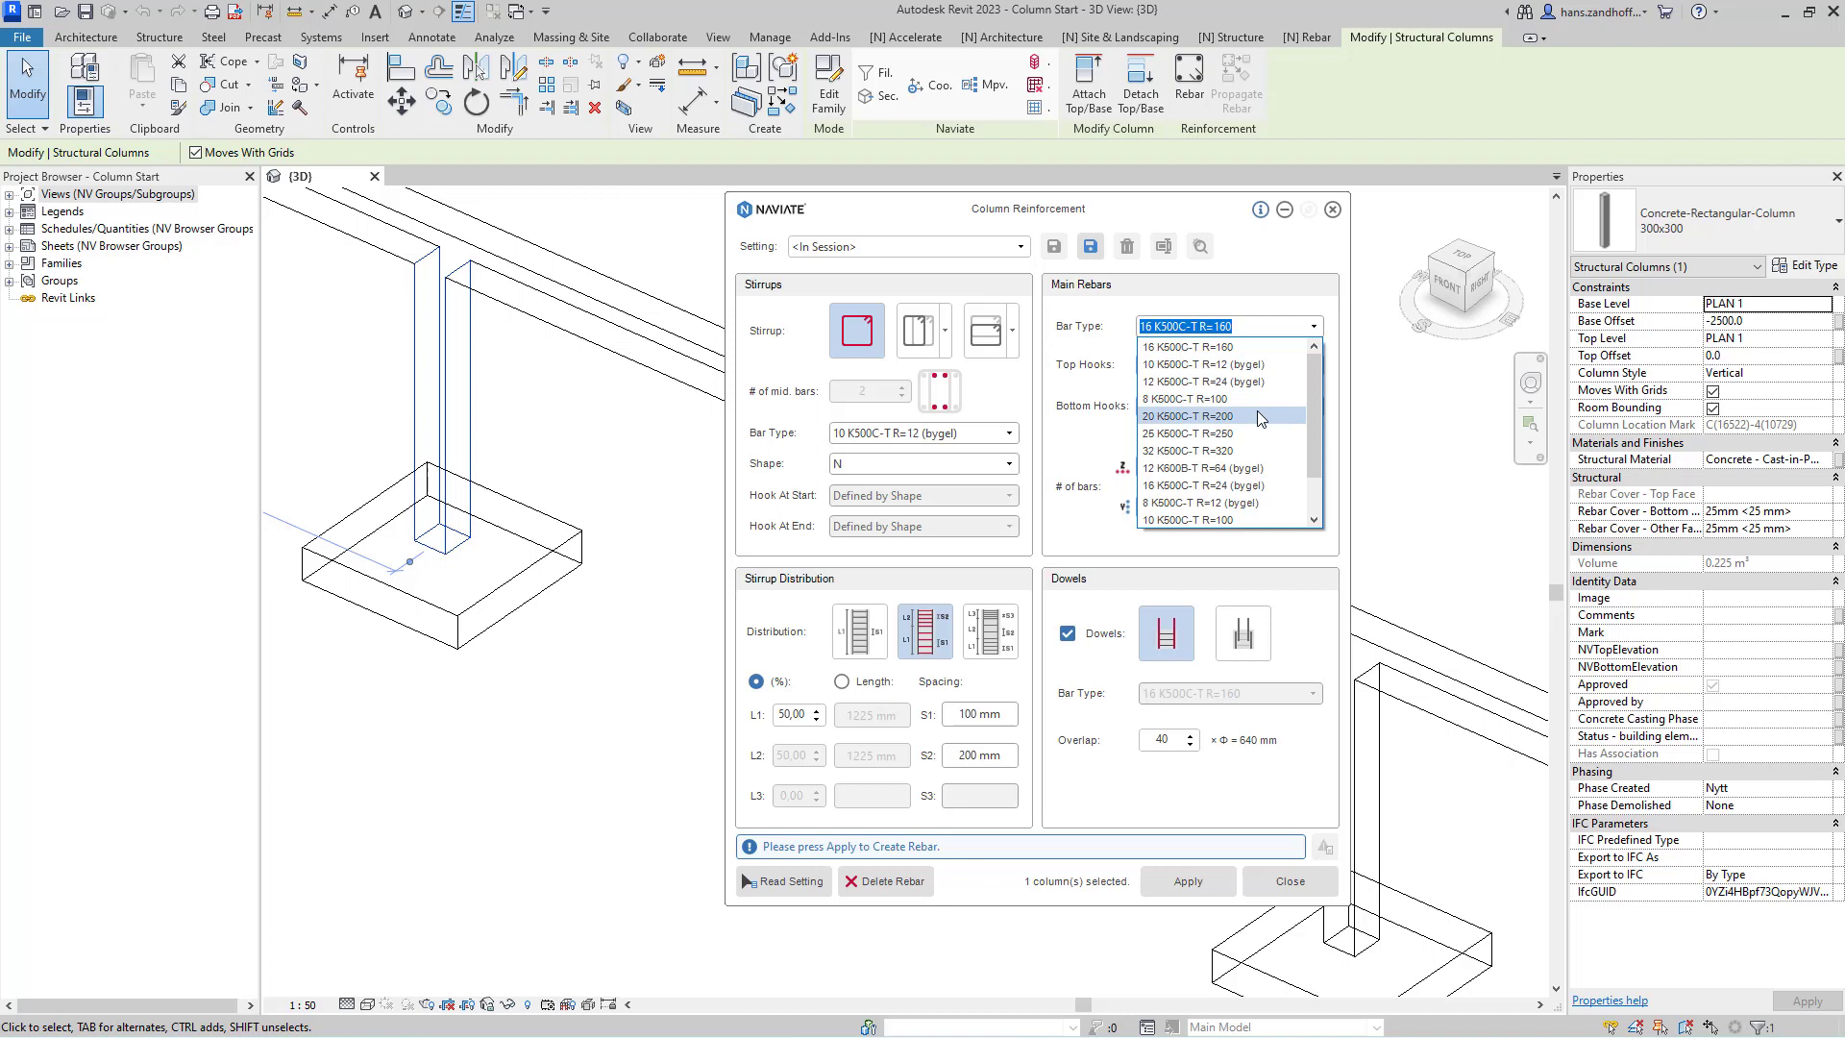
click(1220, 415)
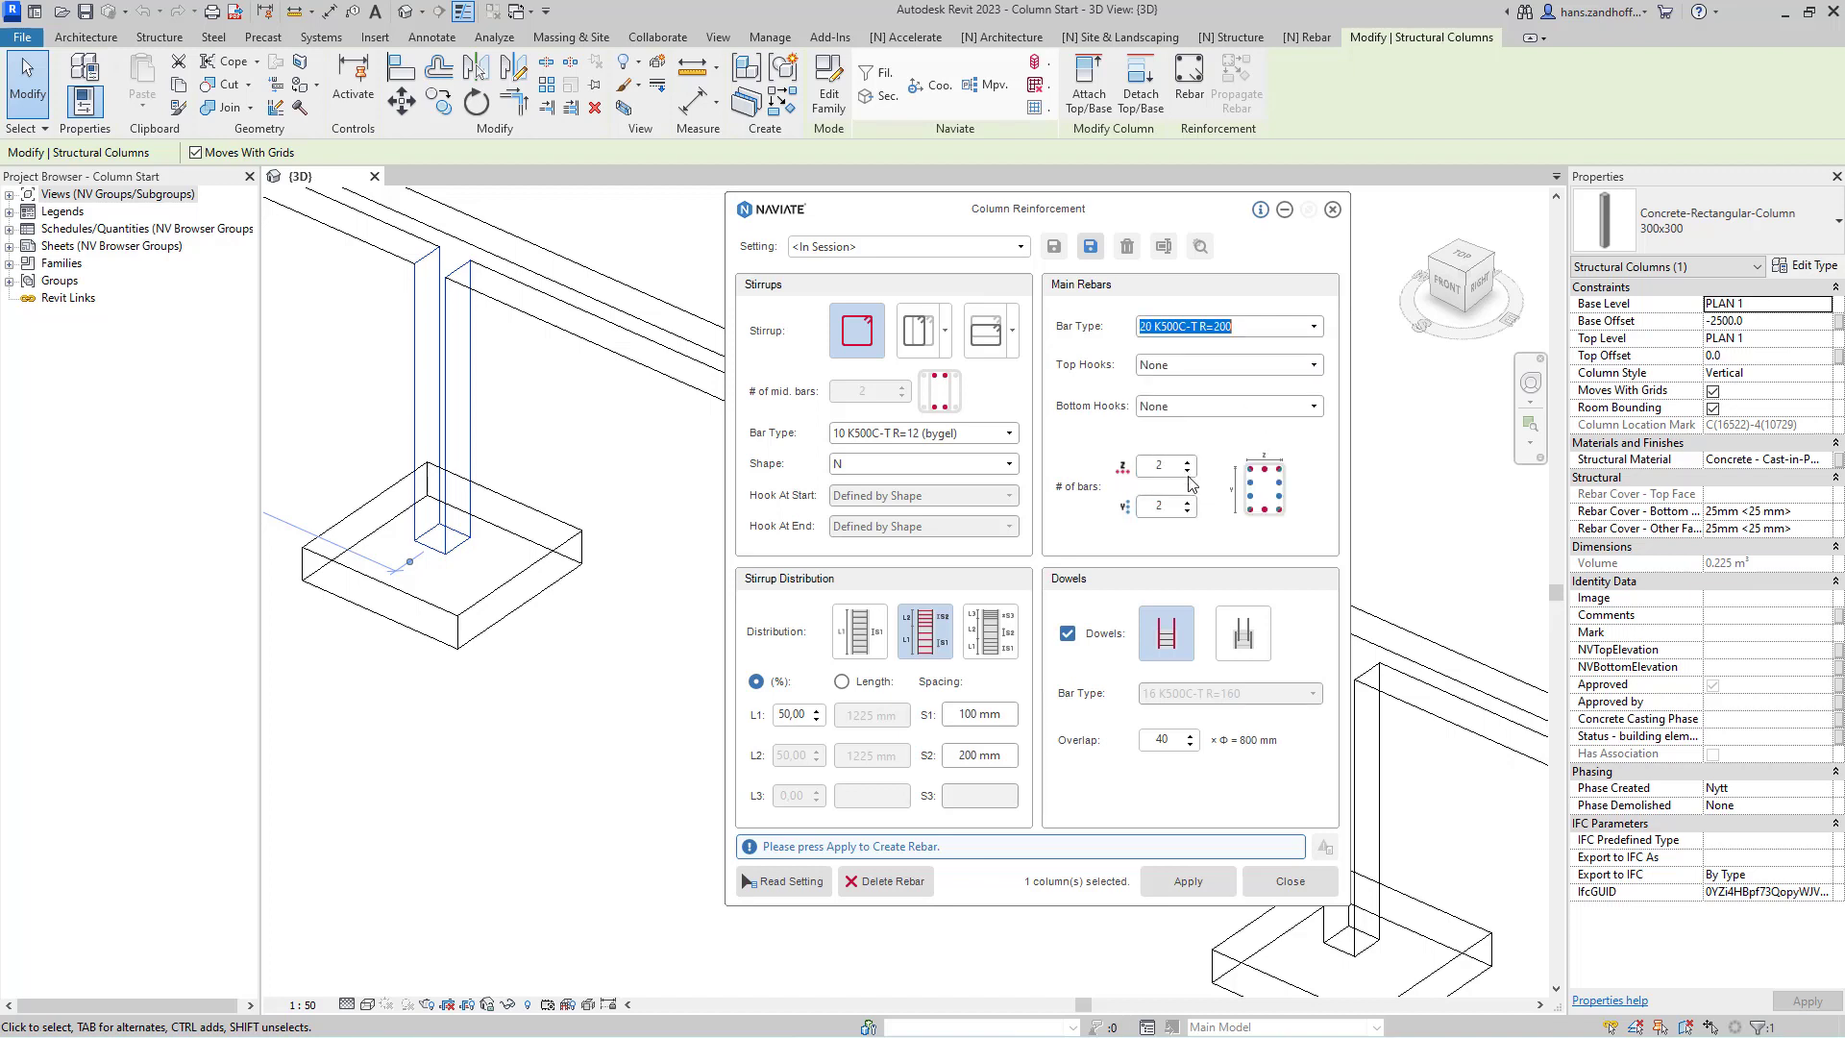
click(1182, 501)
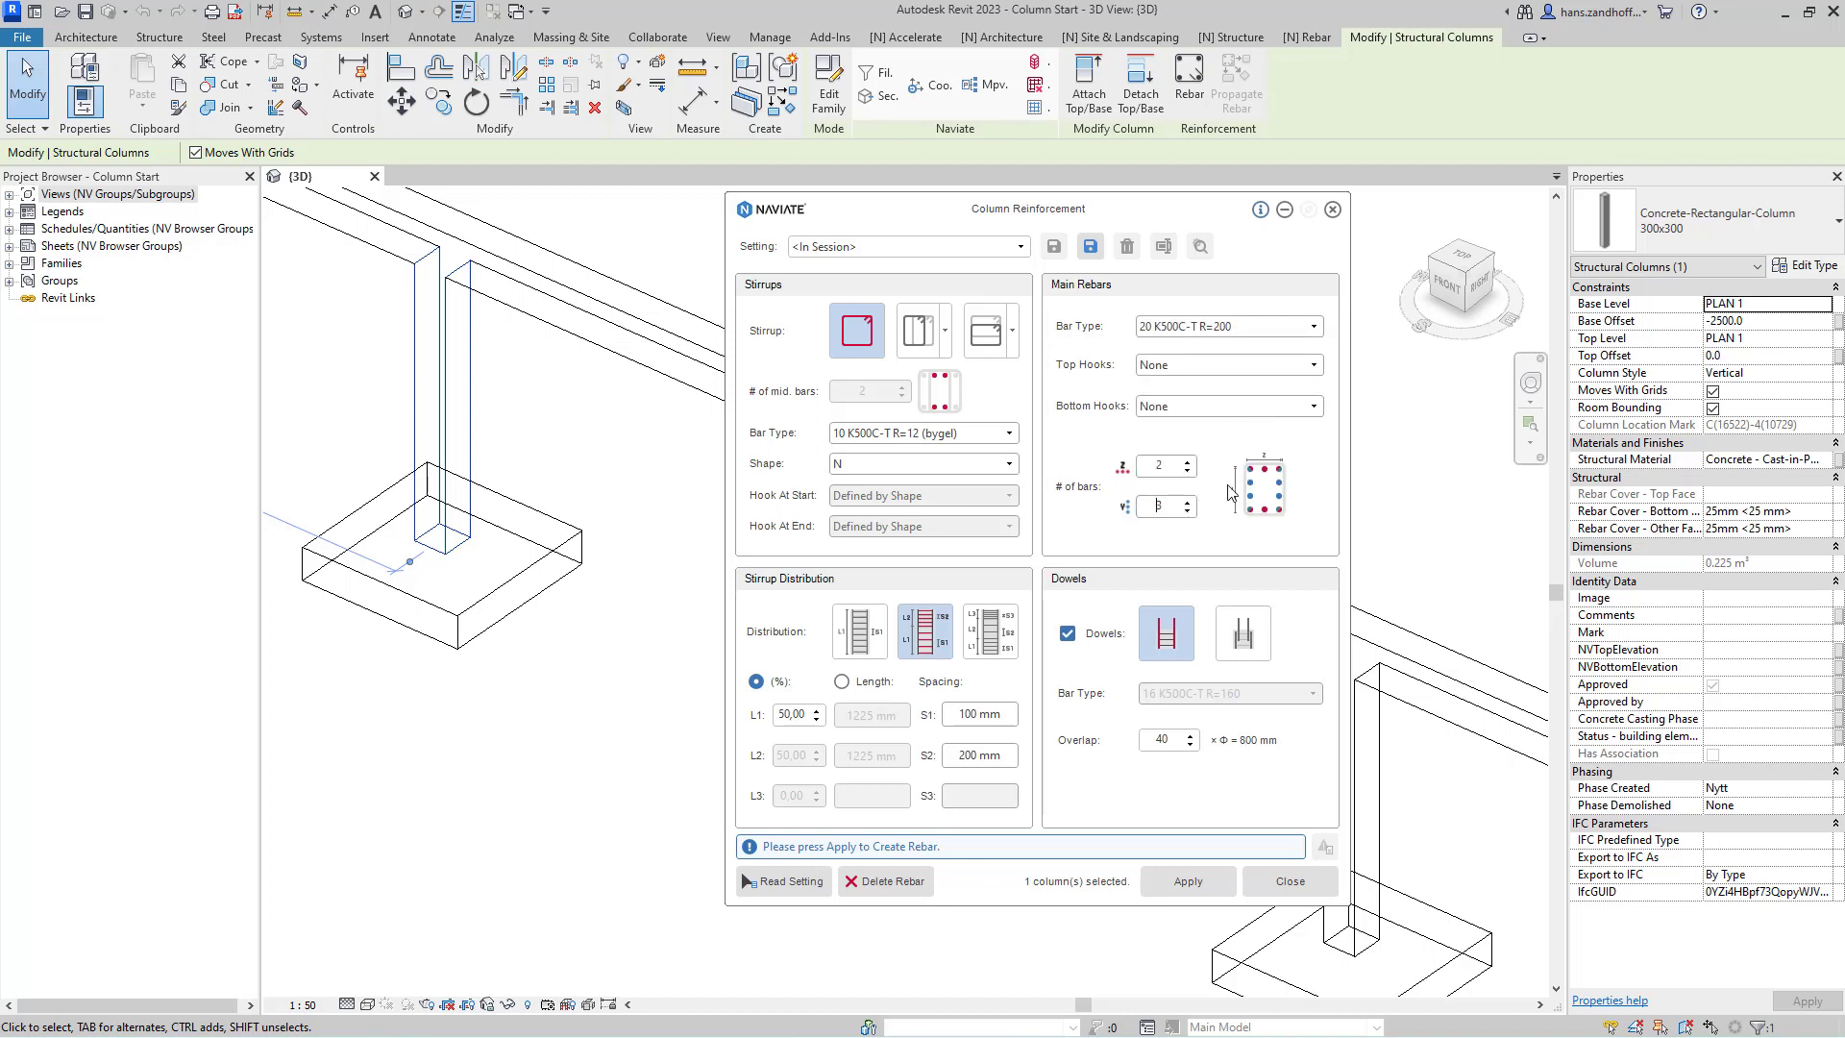
mouse_move(1220, 611)
text(50)
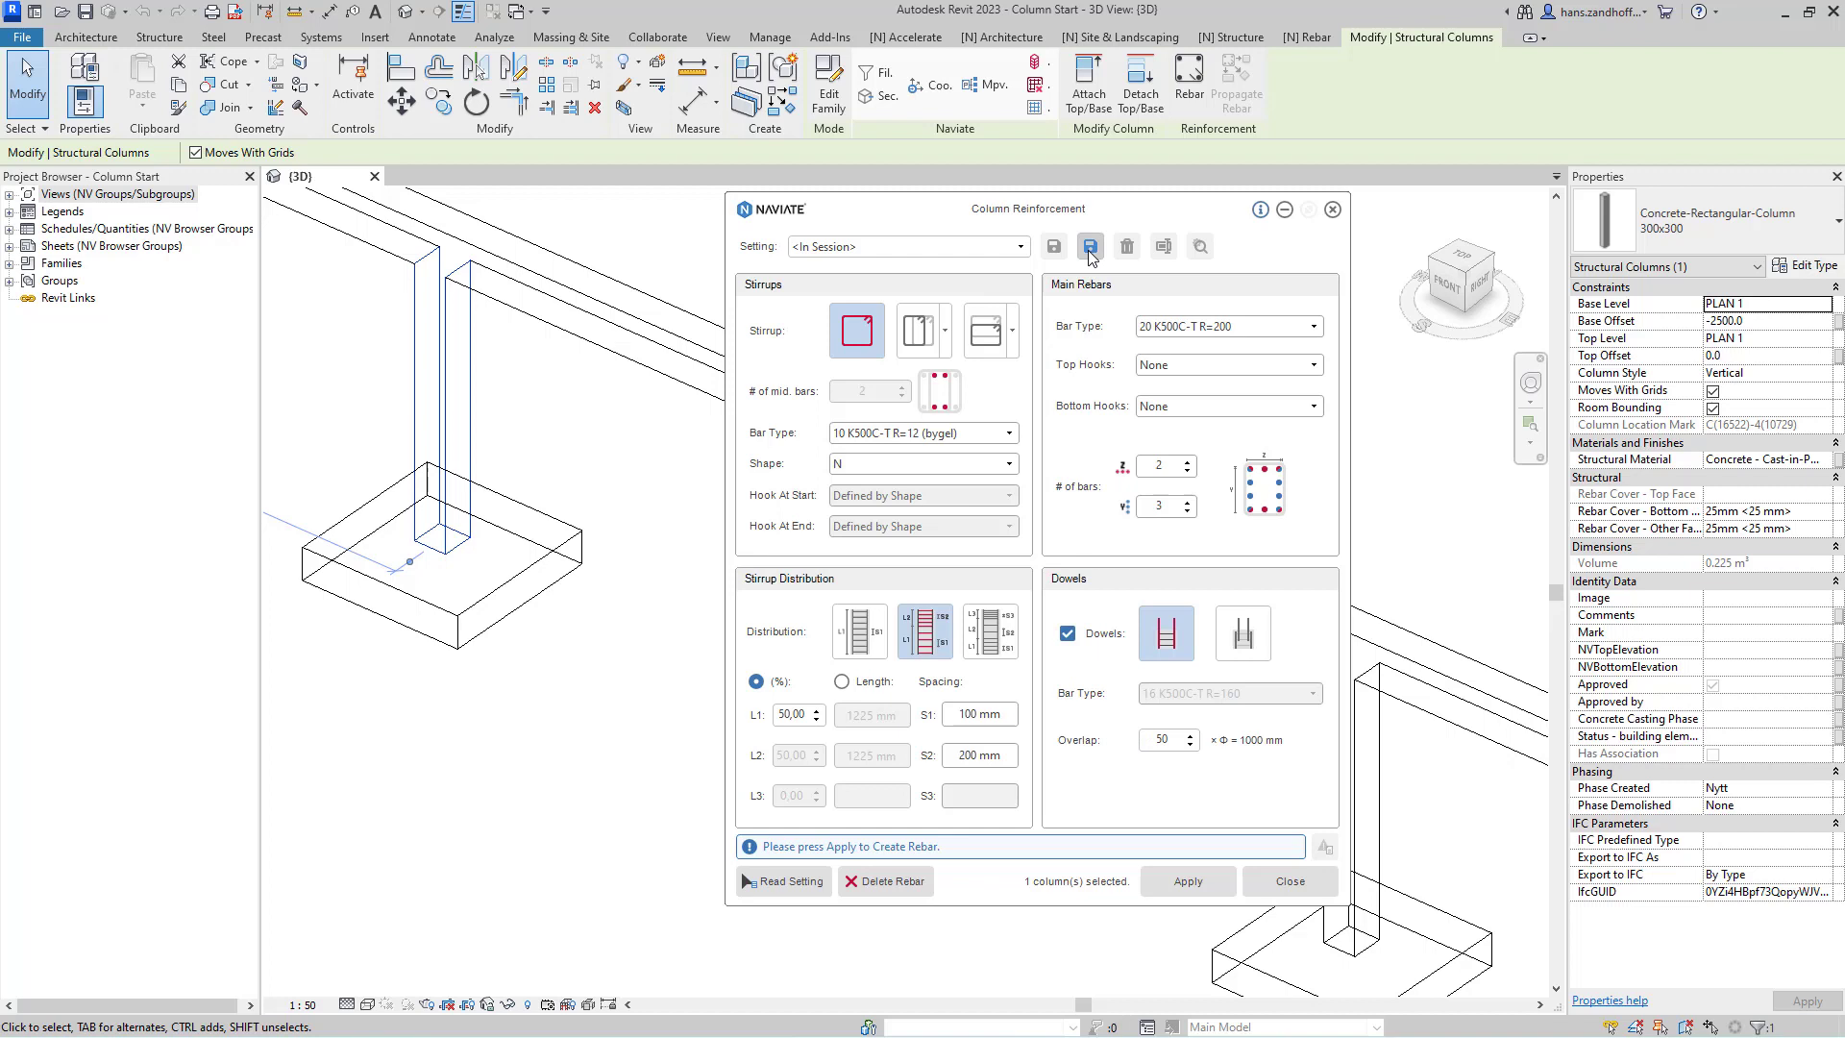
Save the reinforcement settings under the new name 'Columns A1'.
click(1089, 246)
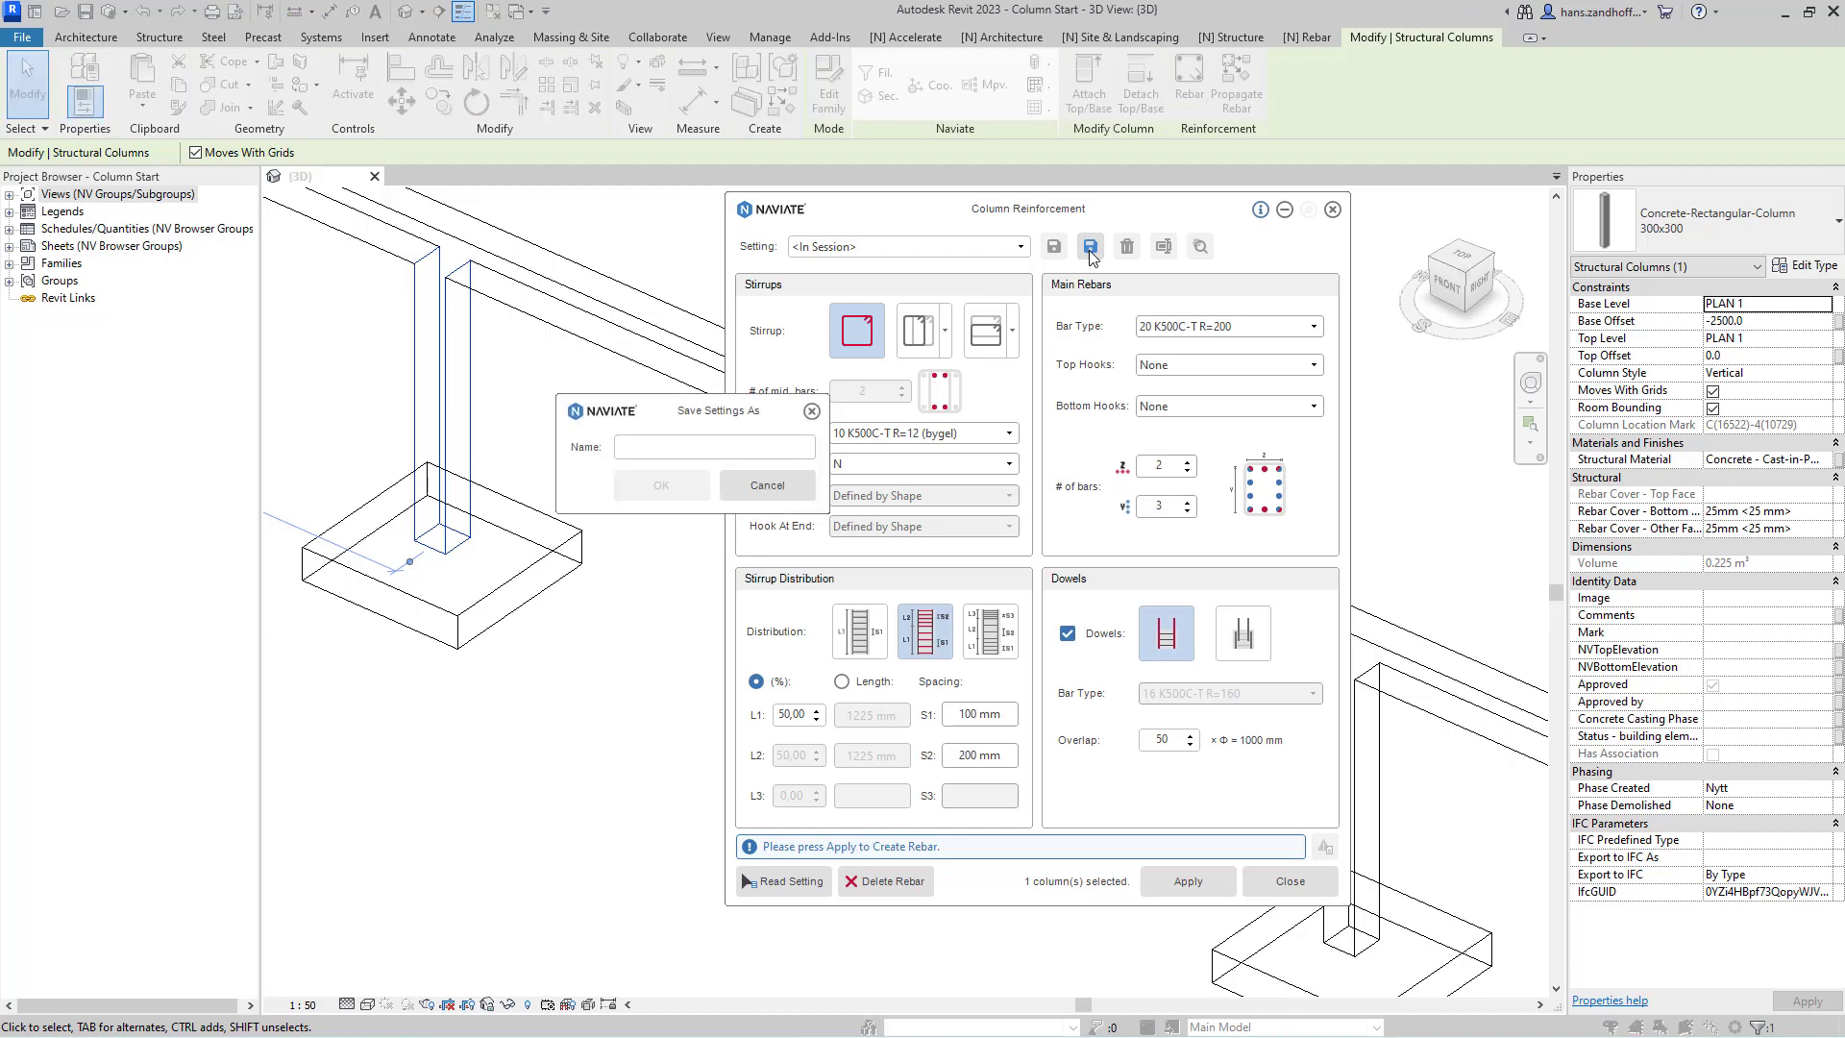
text(Column)
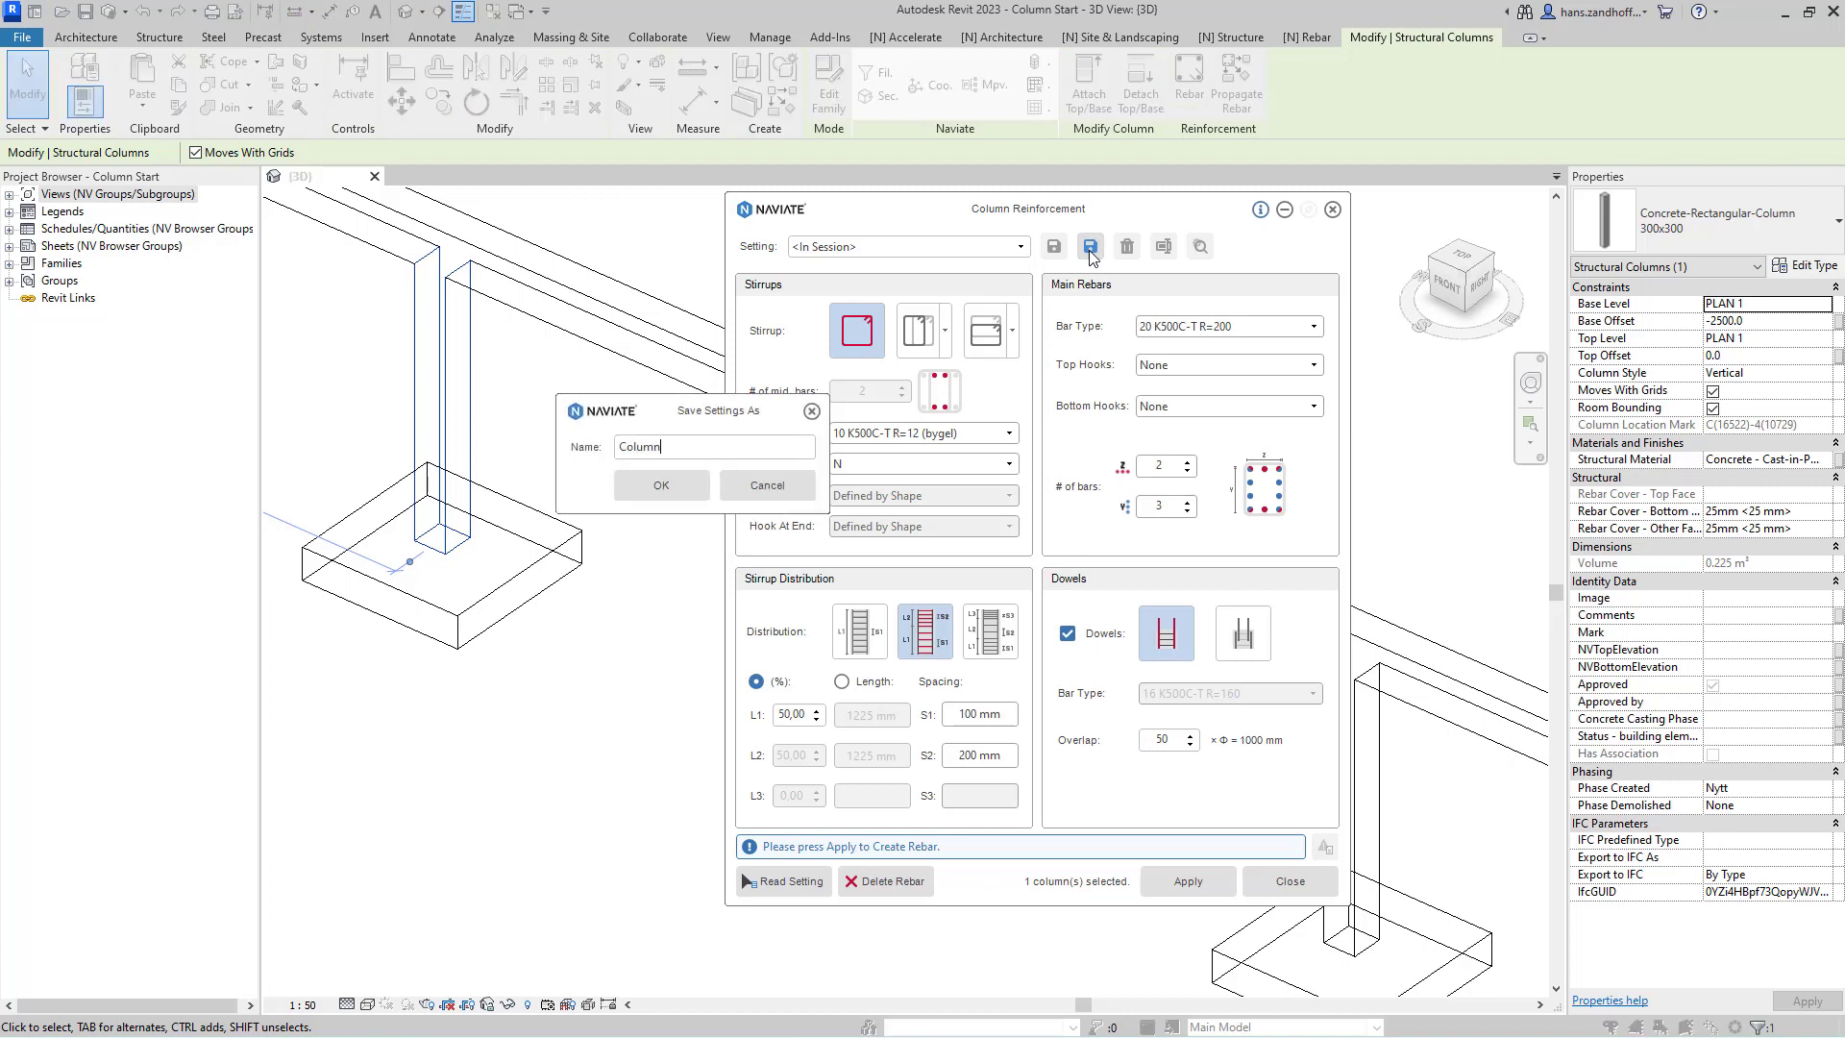
text(s A)
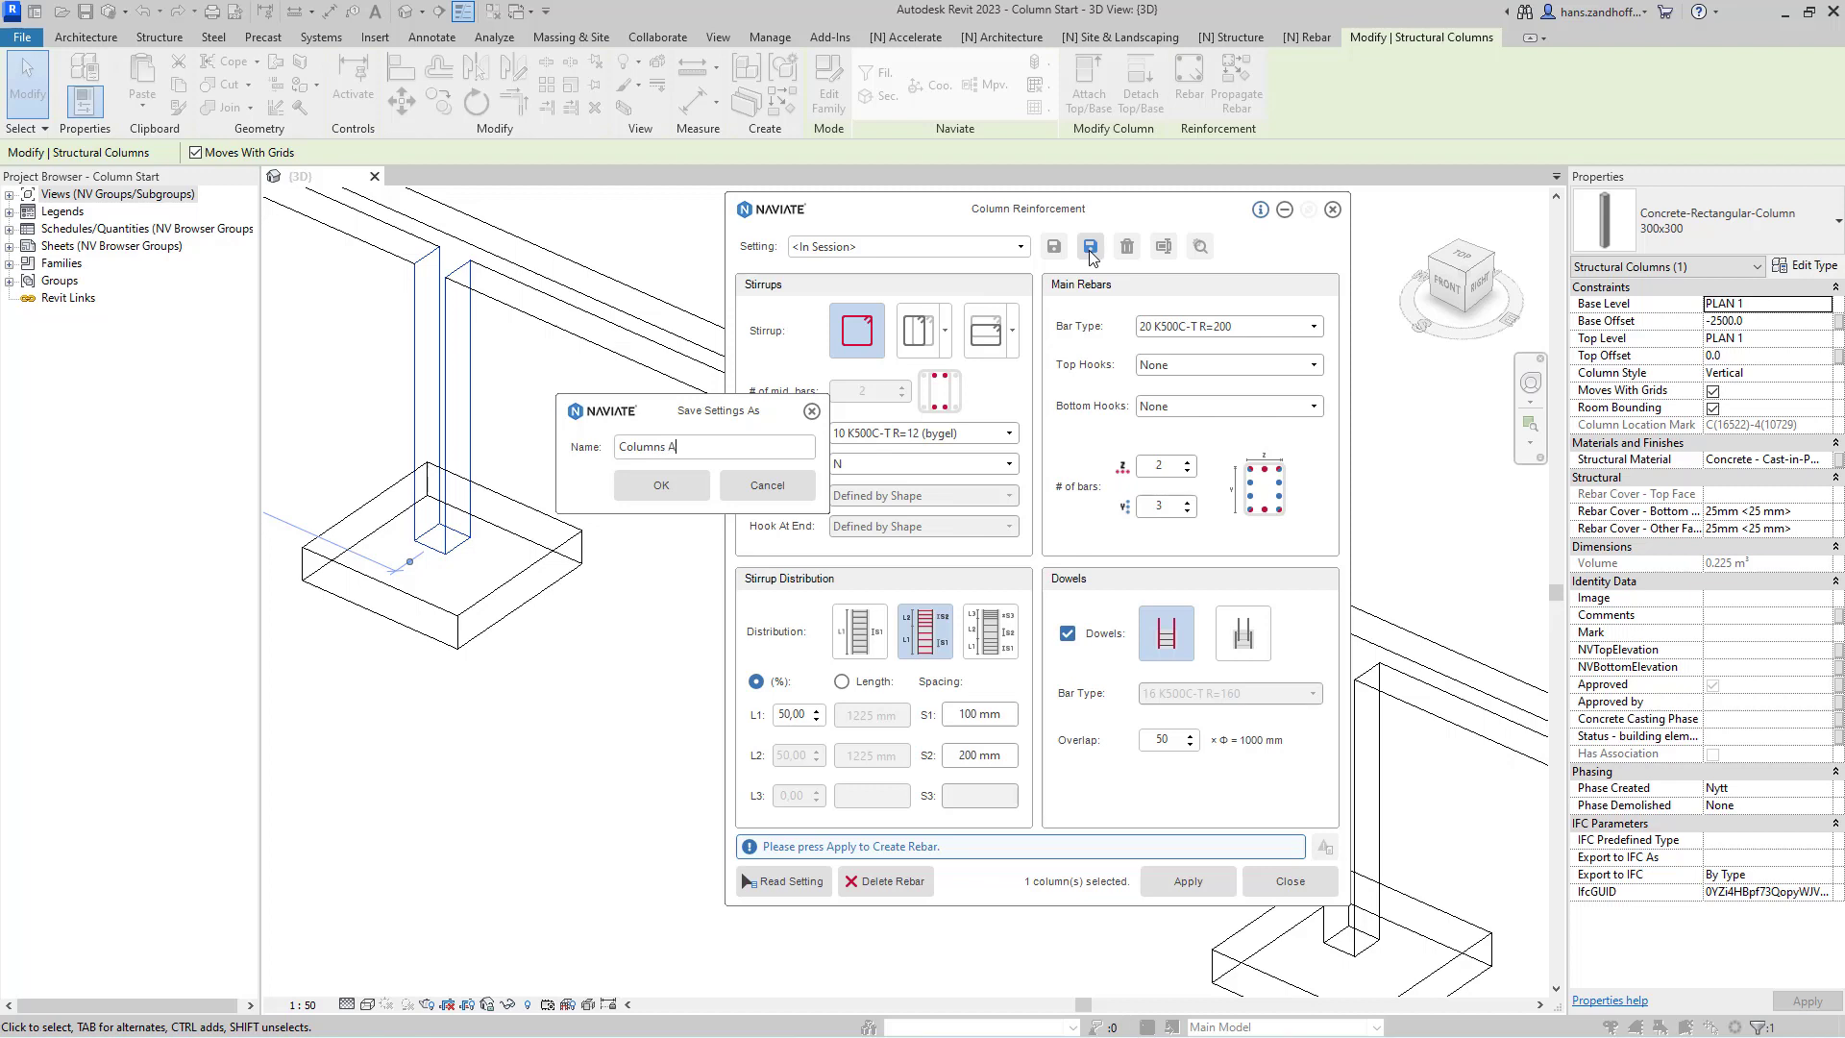
text(1)
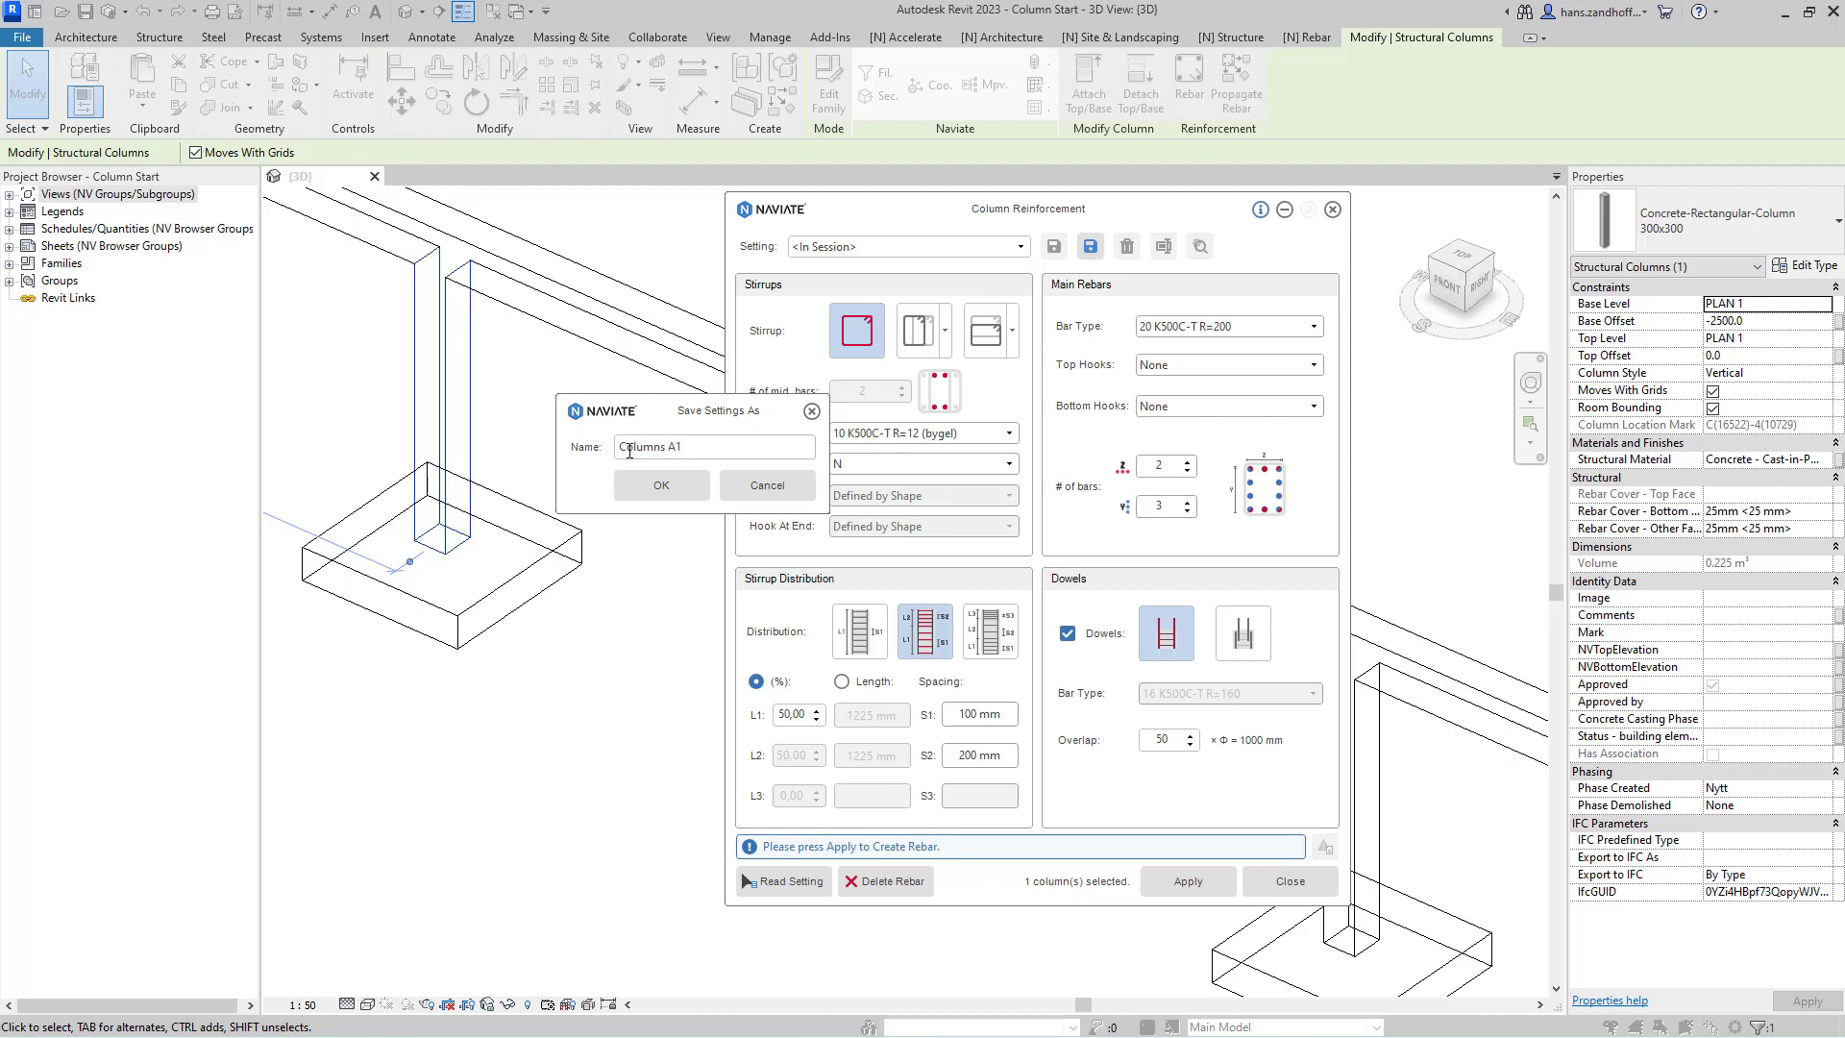
click(659, 484)
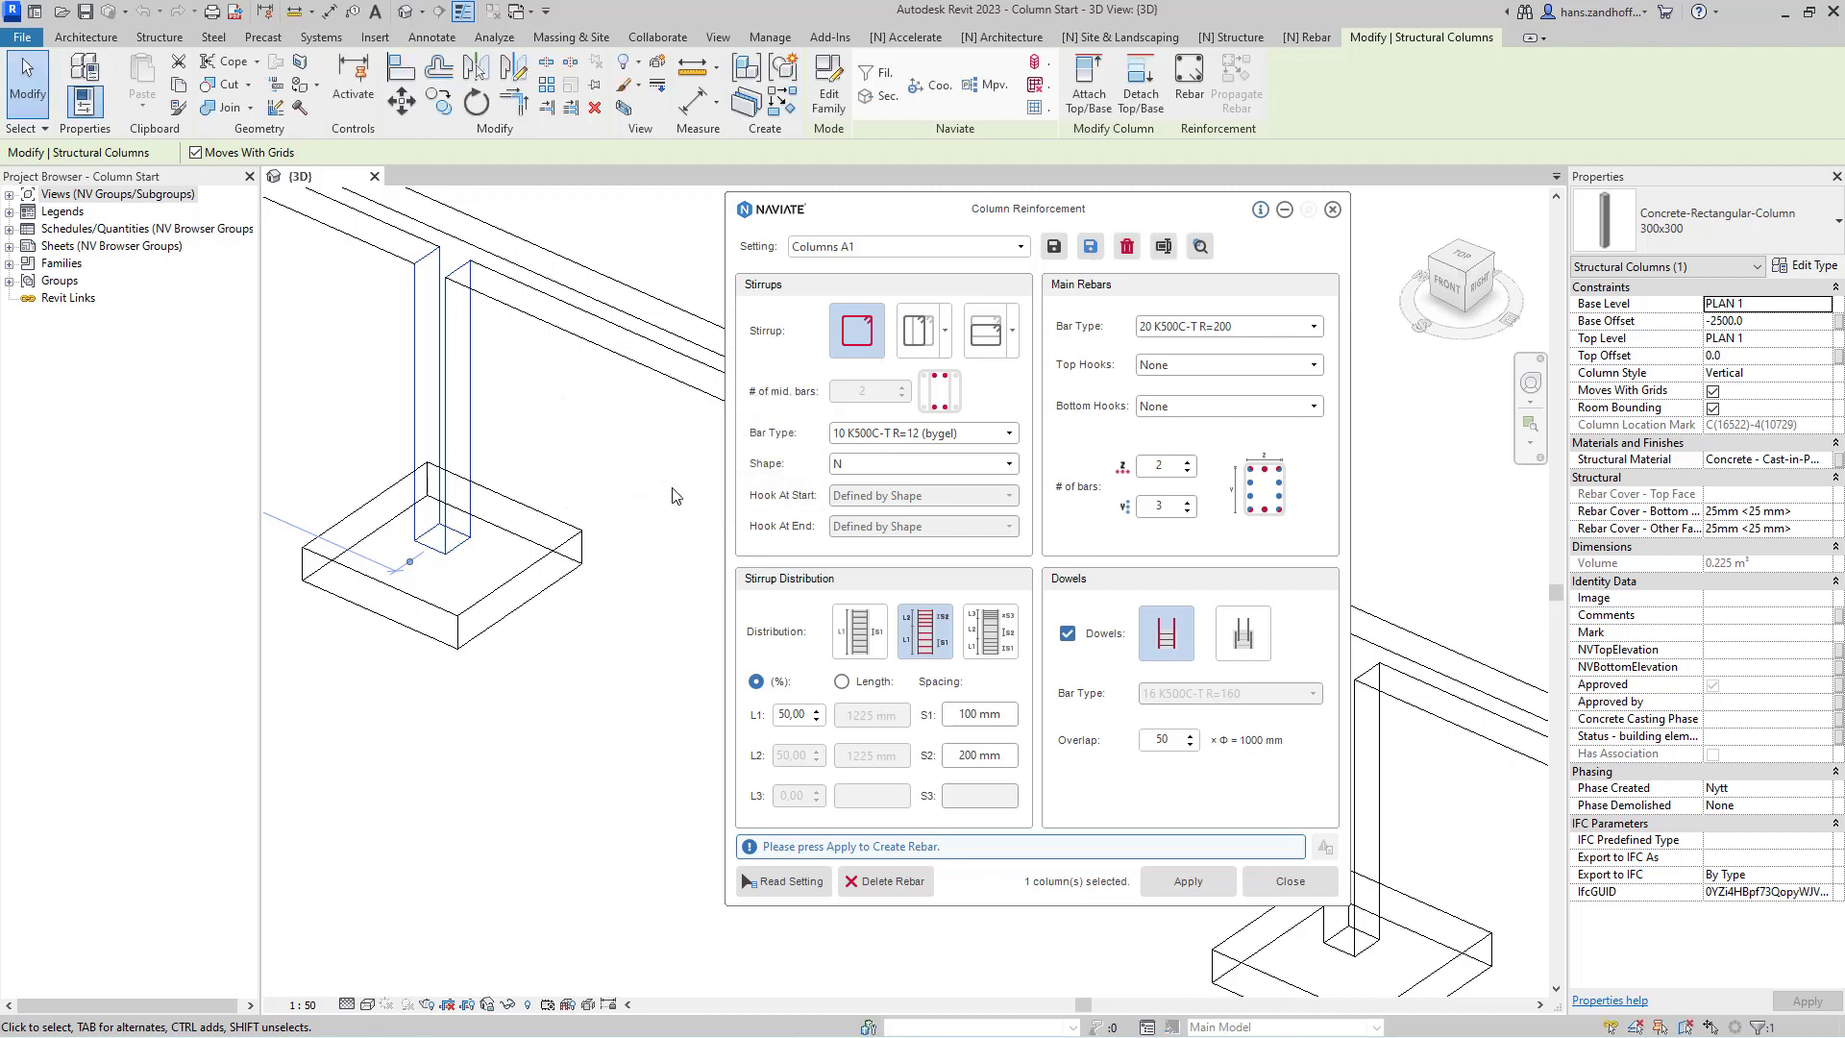
mouse_move(1039, 423)
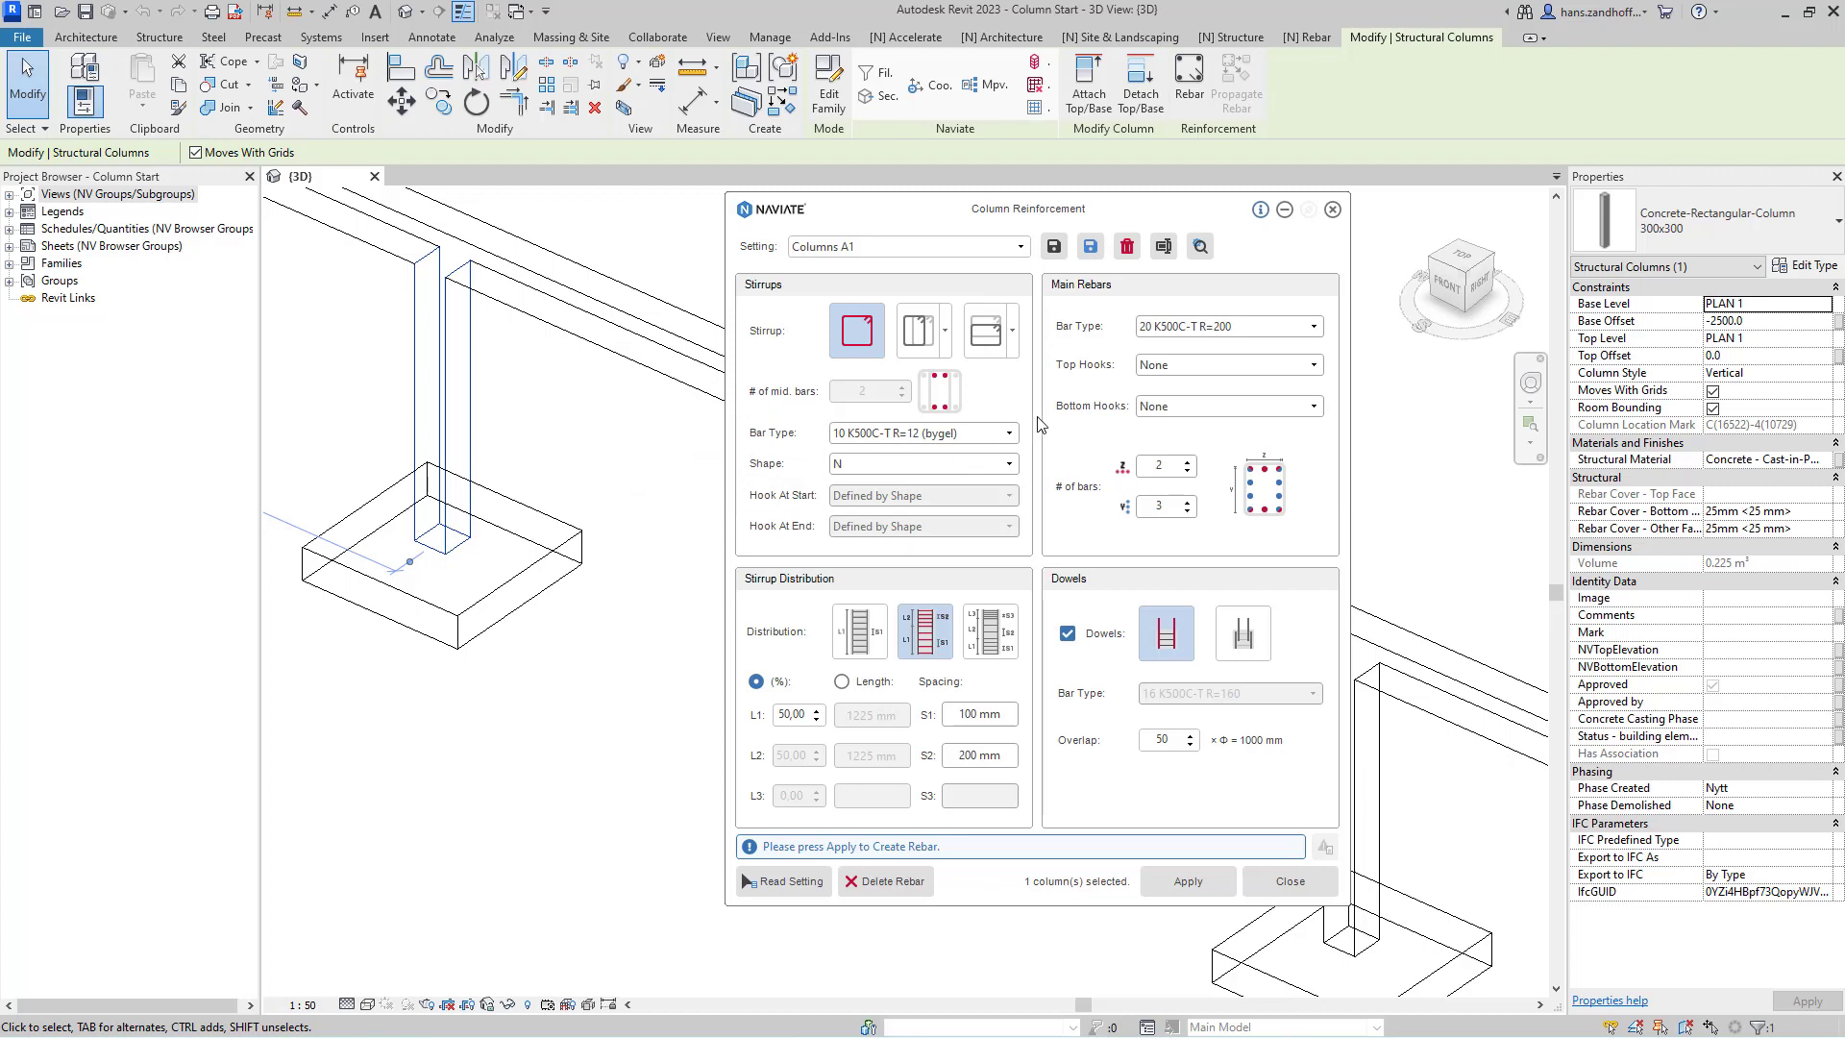
mouse_move(1019, 505)
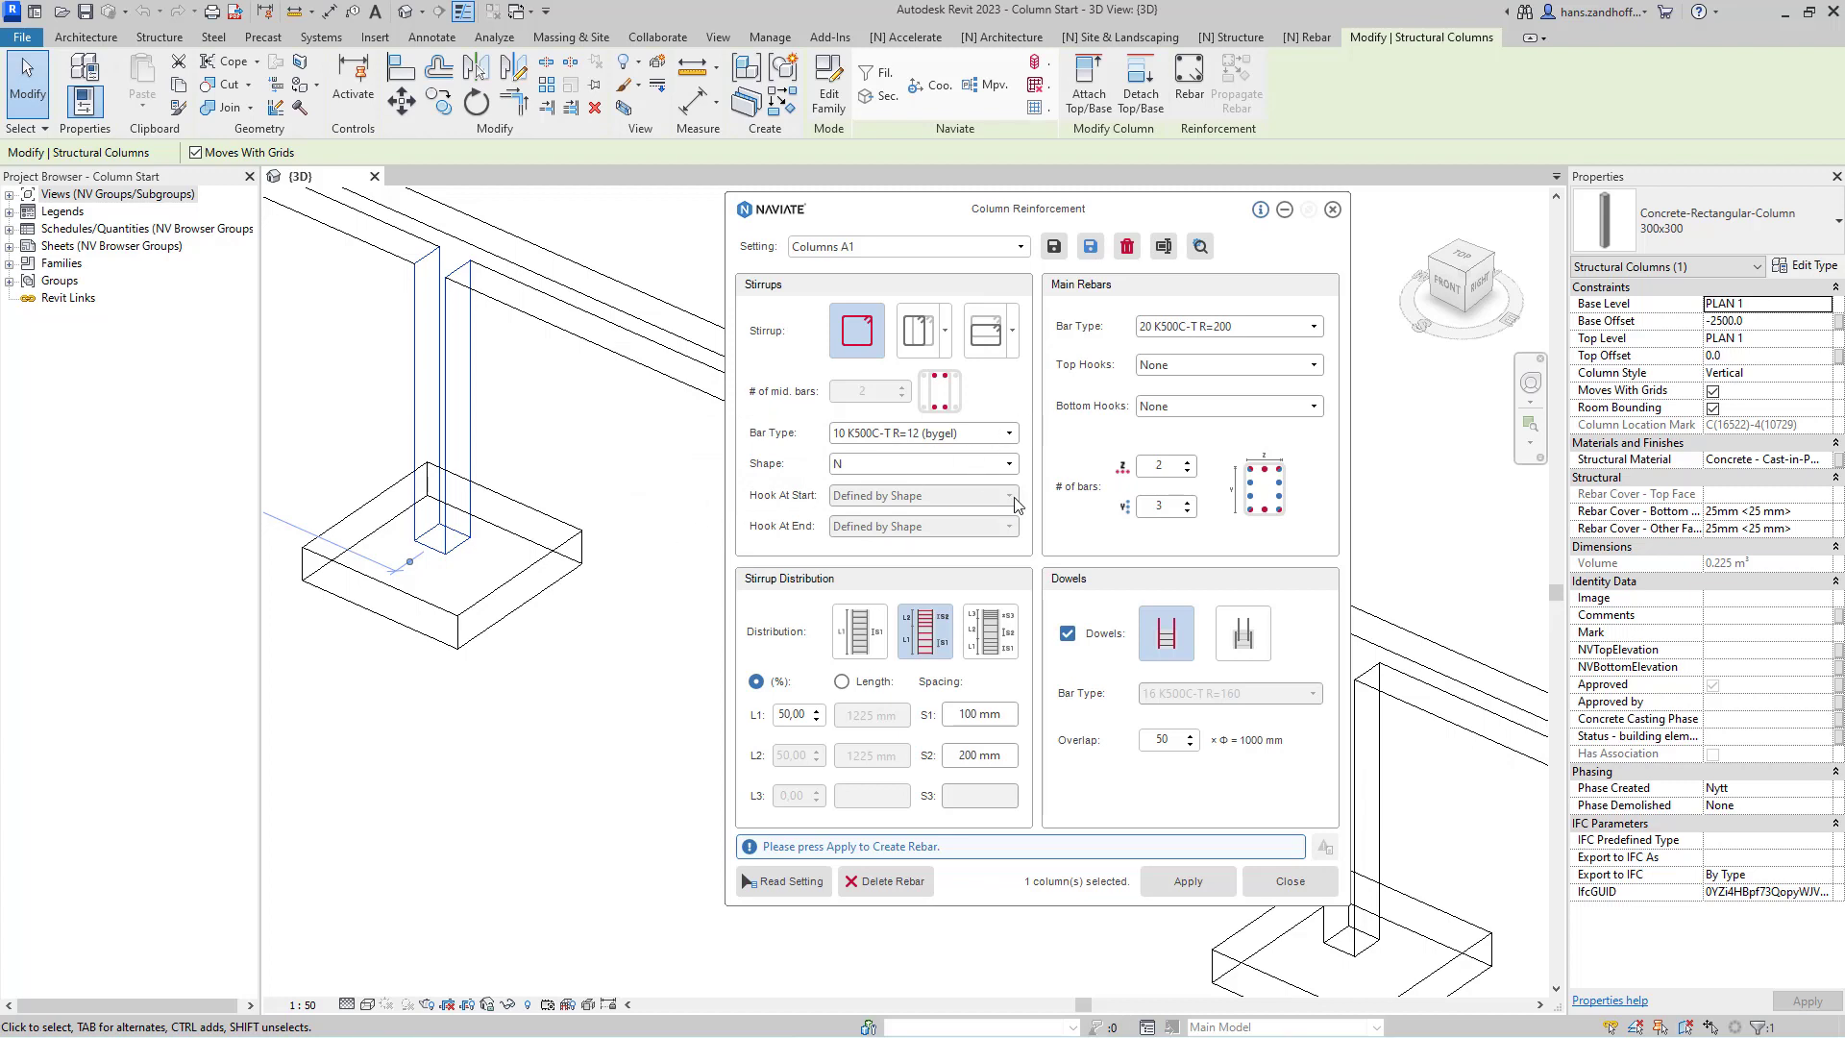
mouse_move(807, 517)
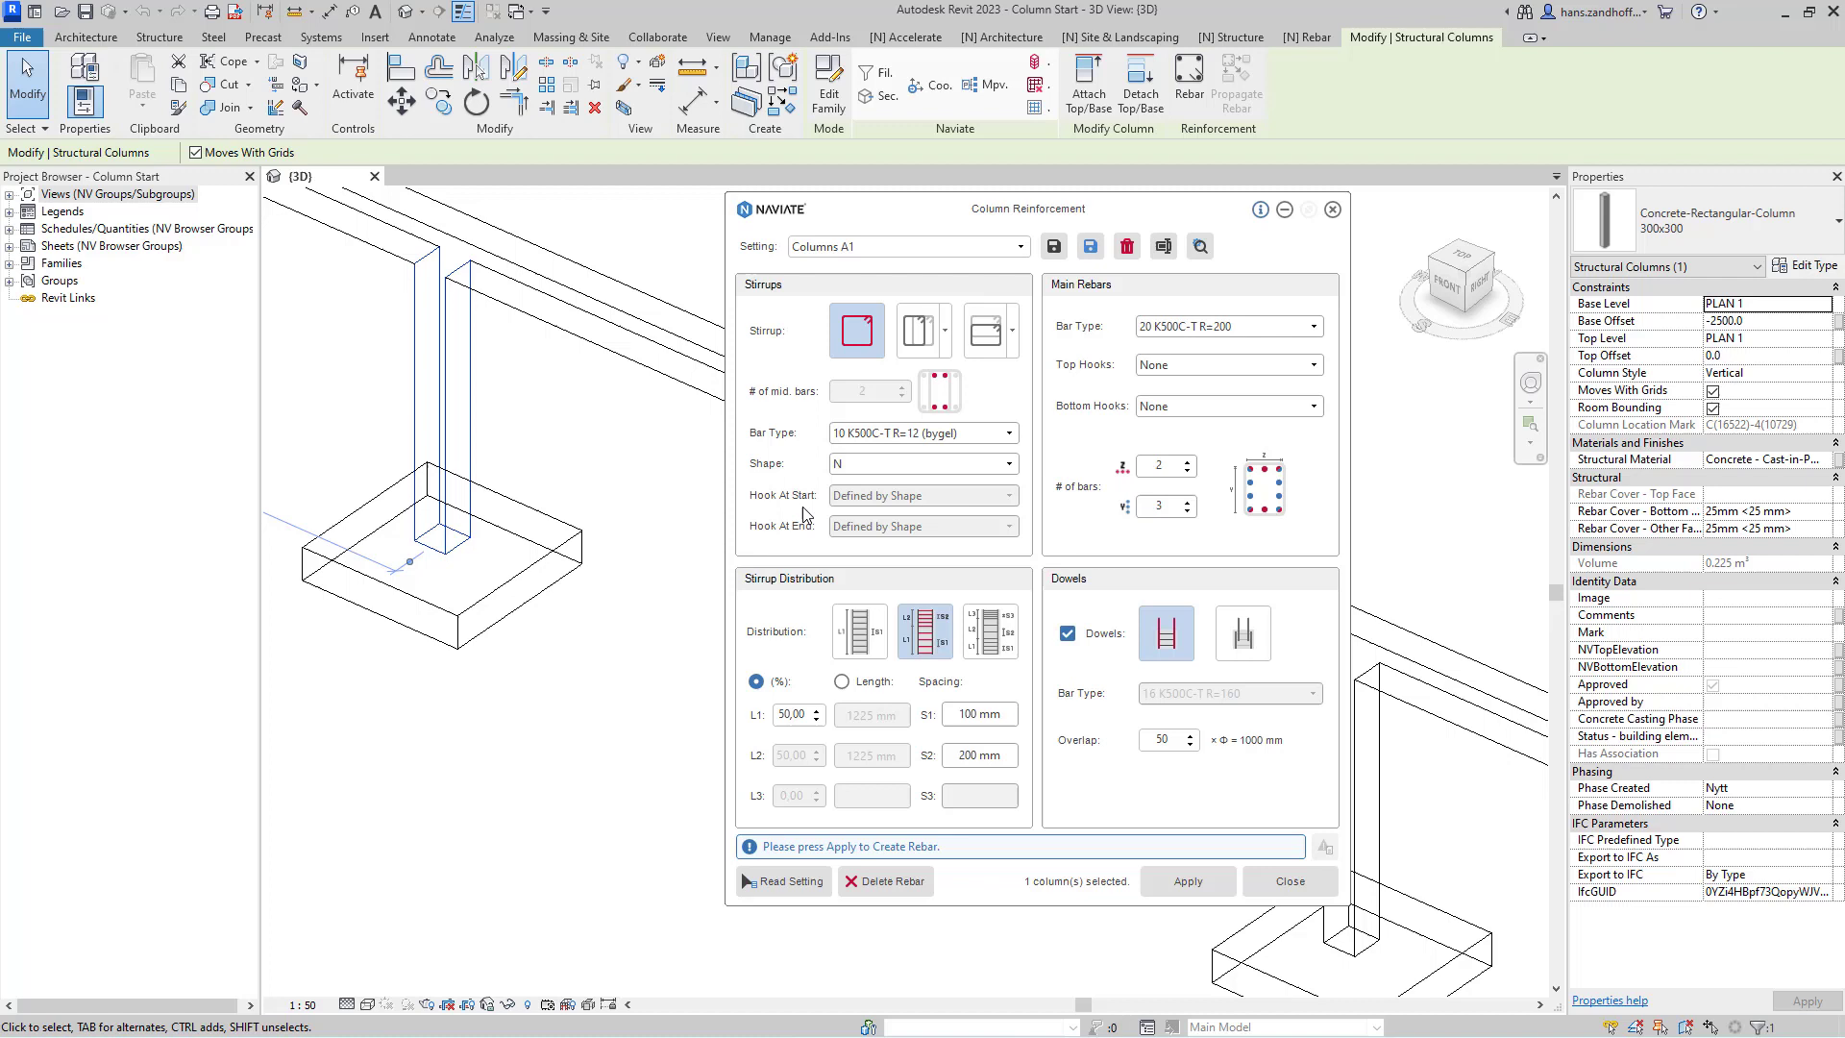
mouse_move(905, 747)
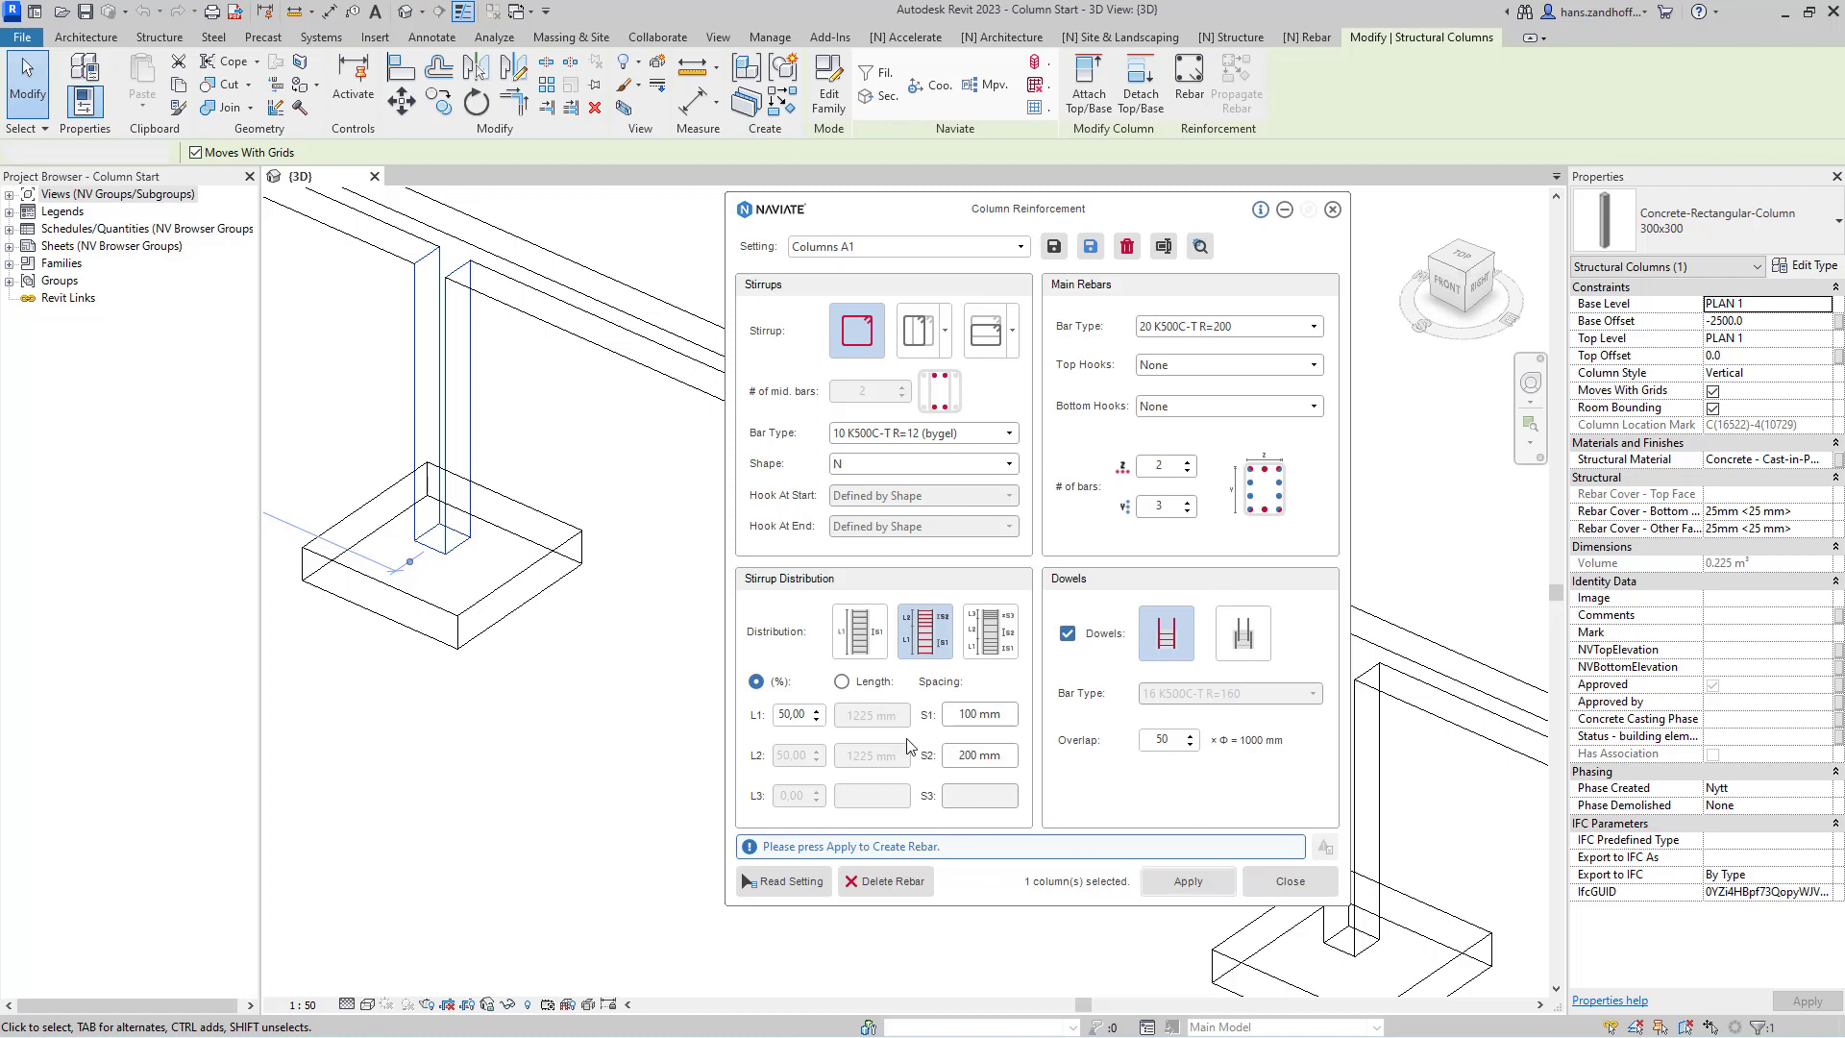
Select the second column too and generate rebar in both columns.
click(1185, 880)
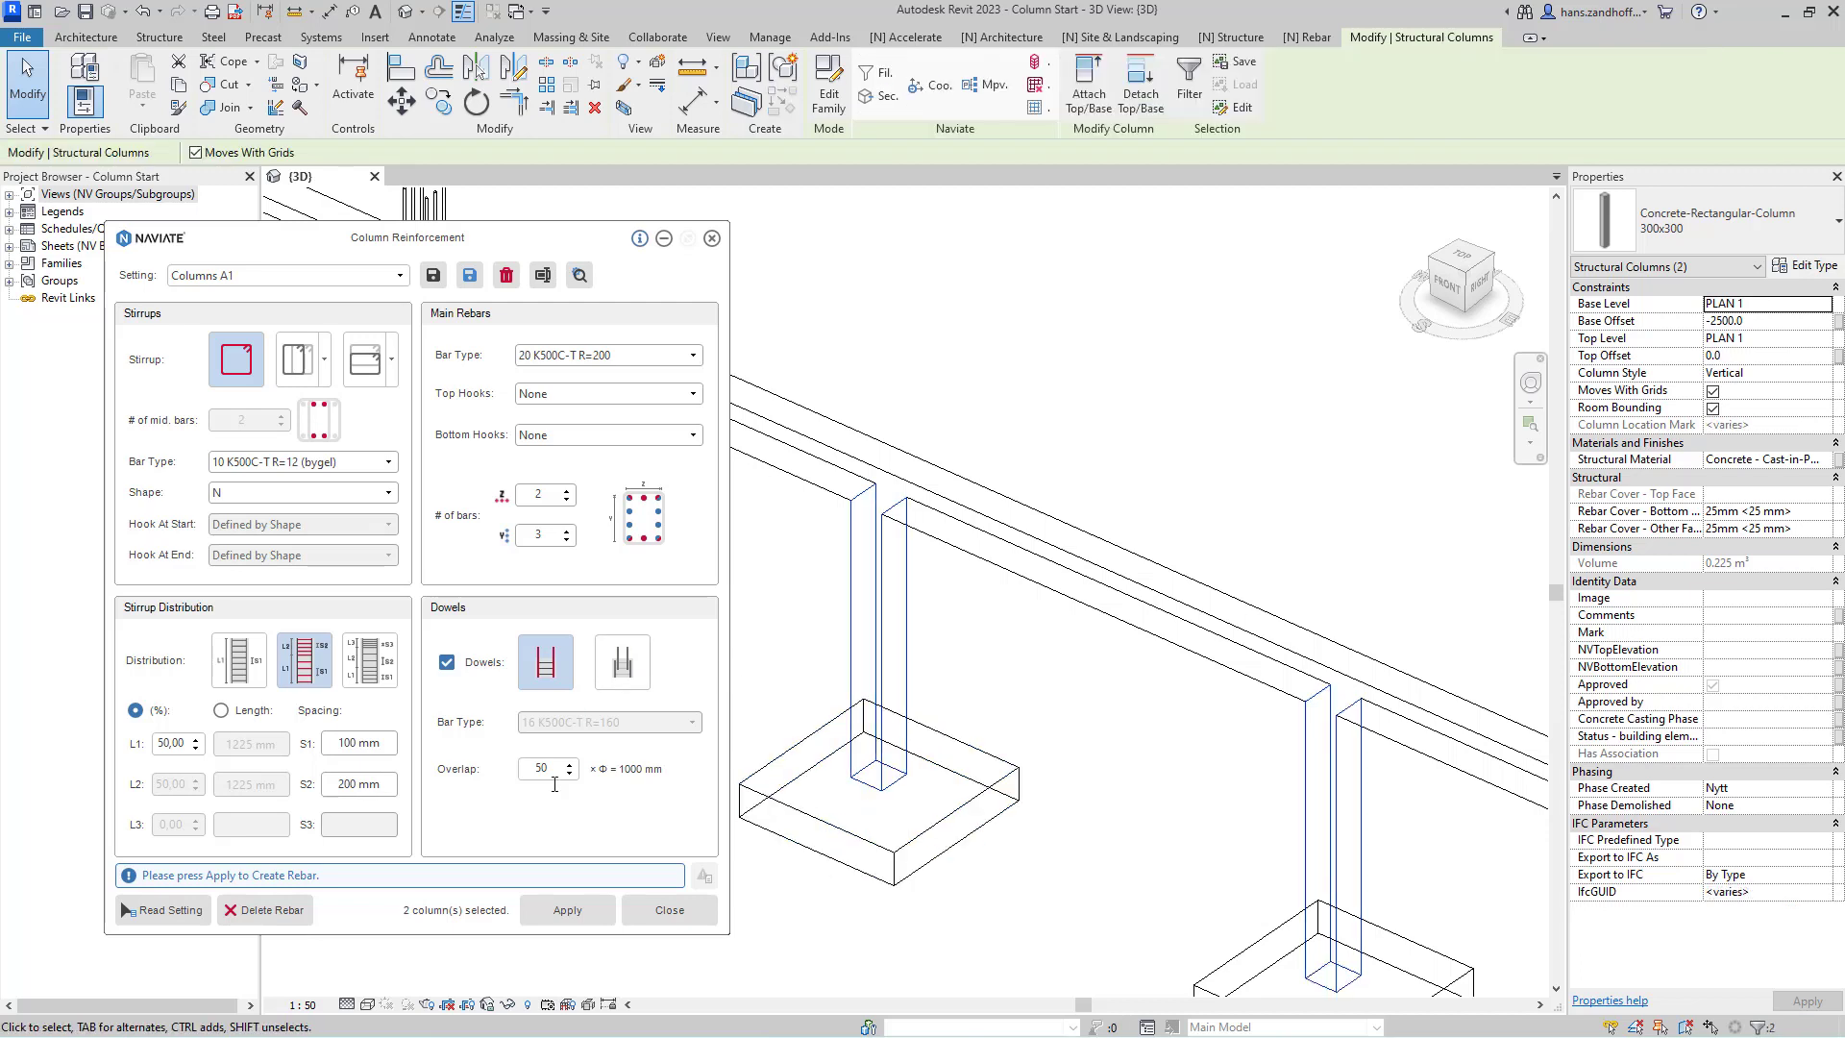
click(565, 909)
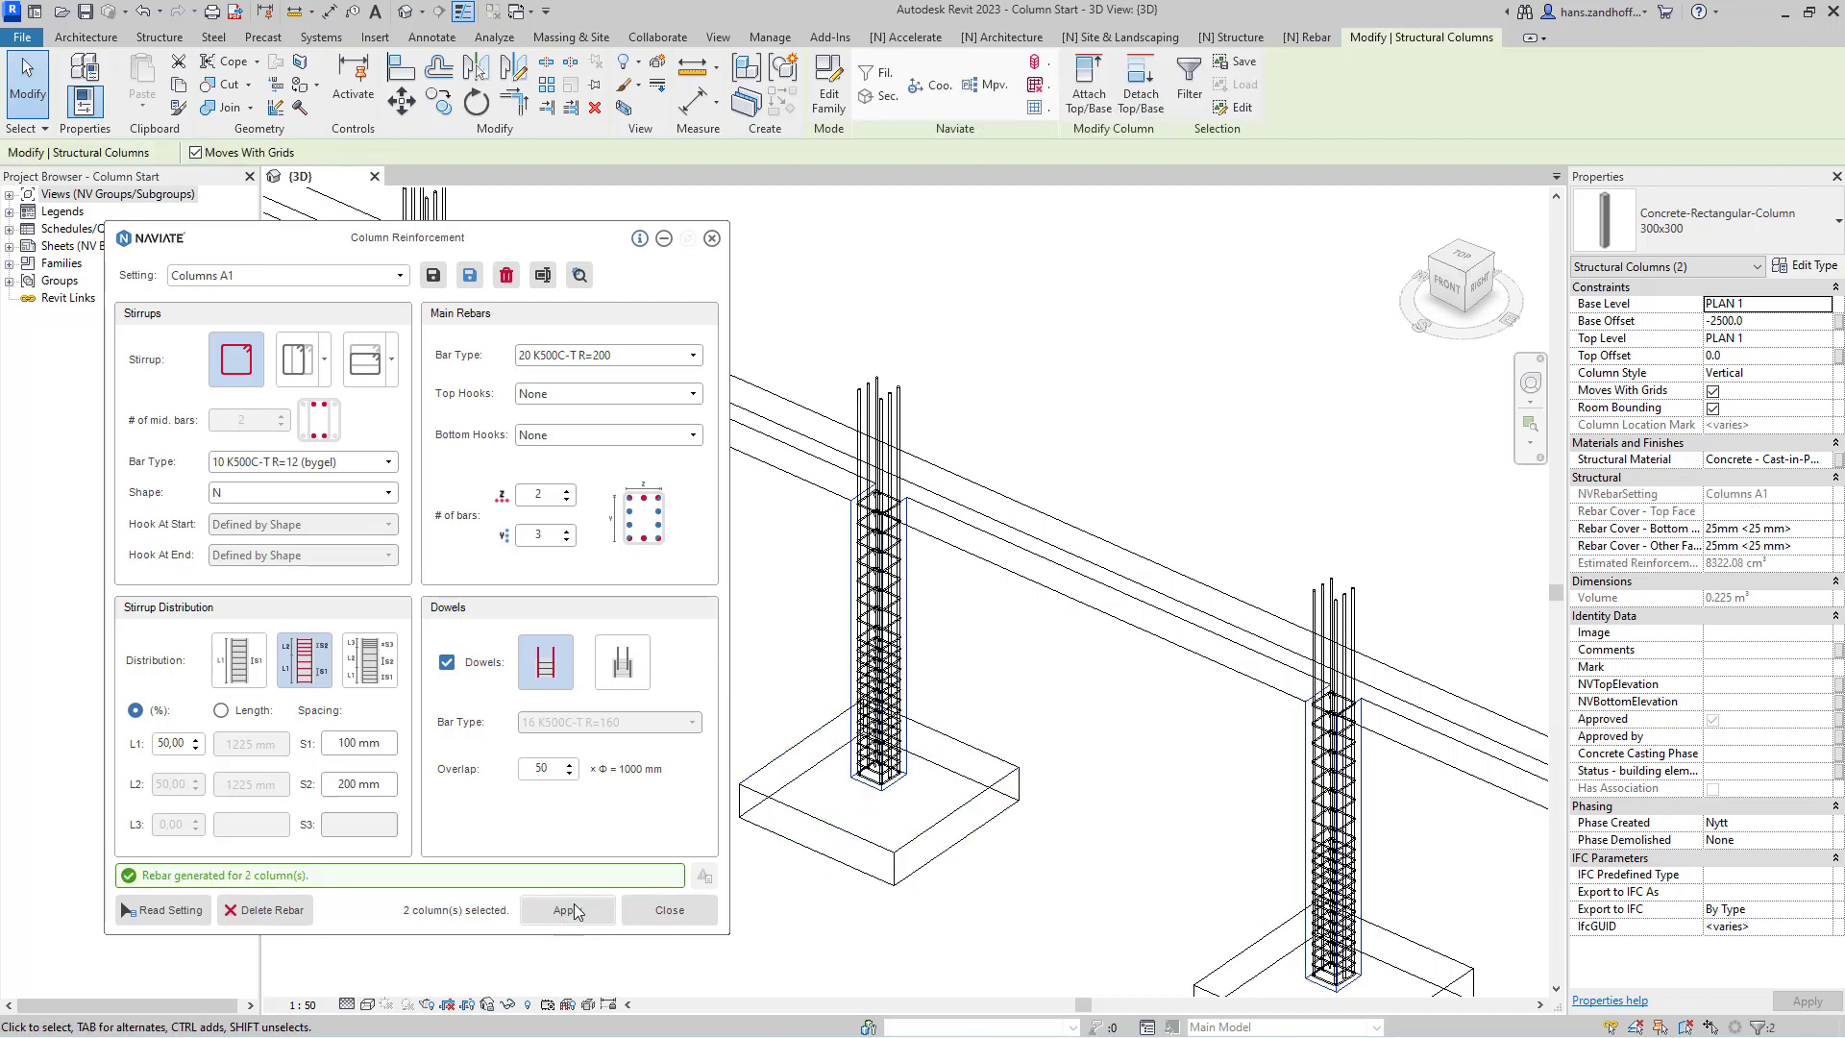
drag(407, 236, 767, 296)
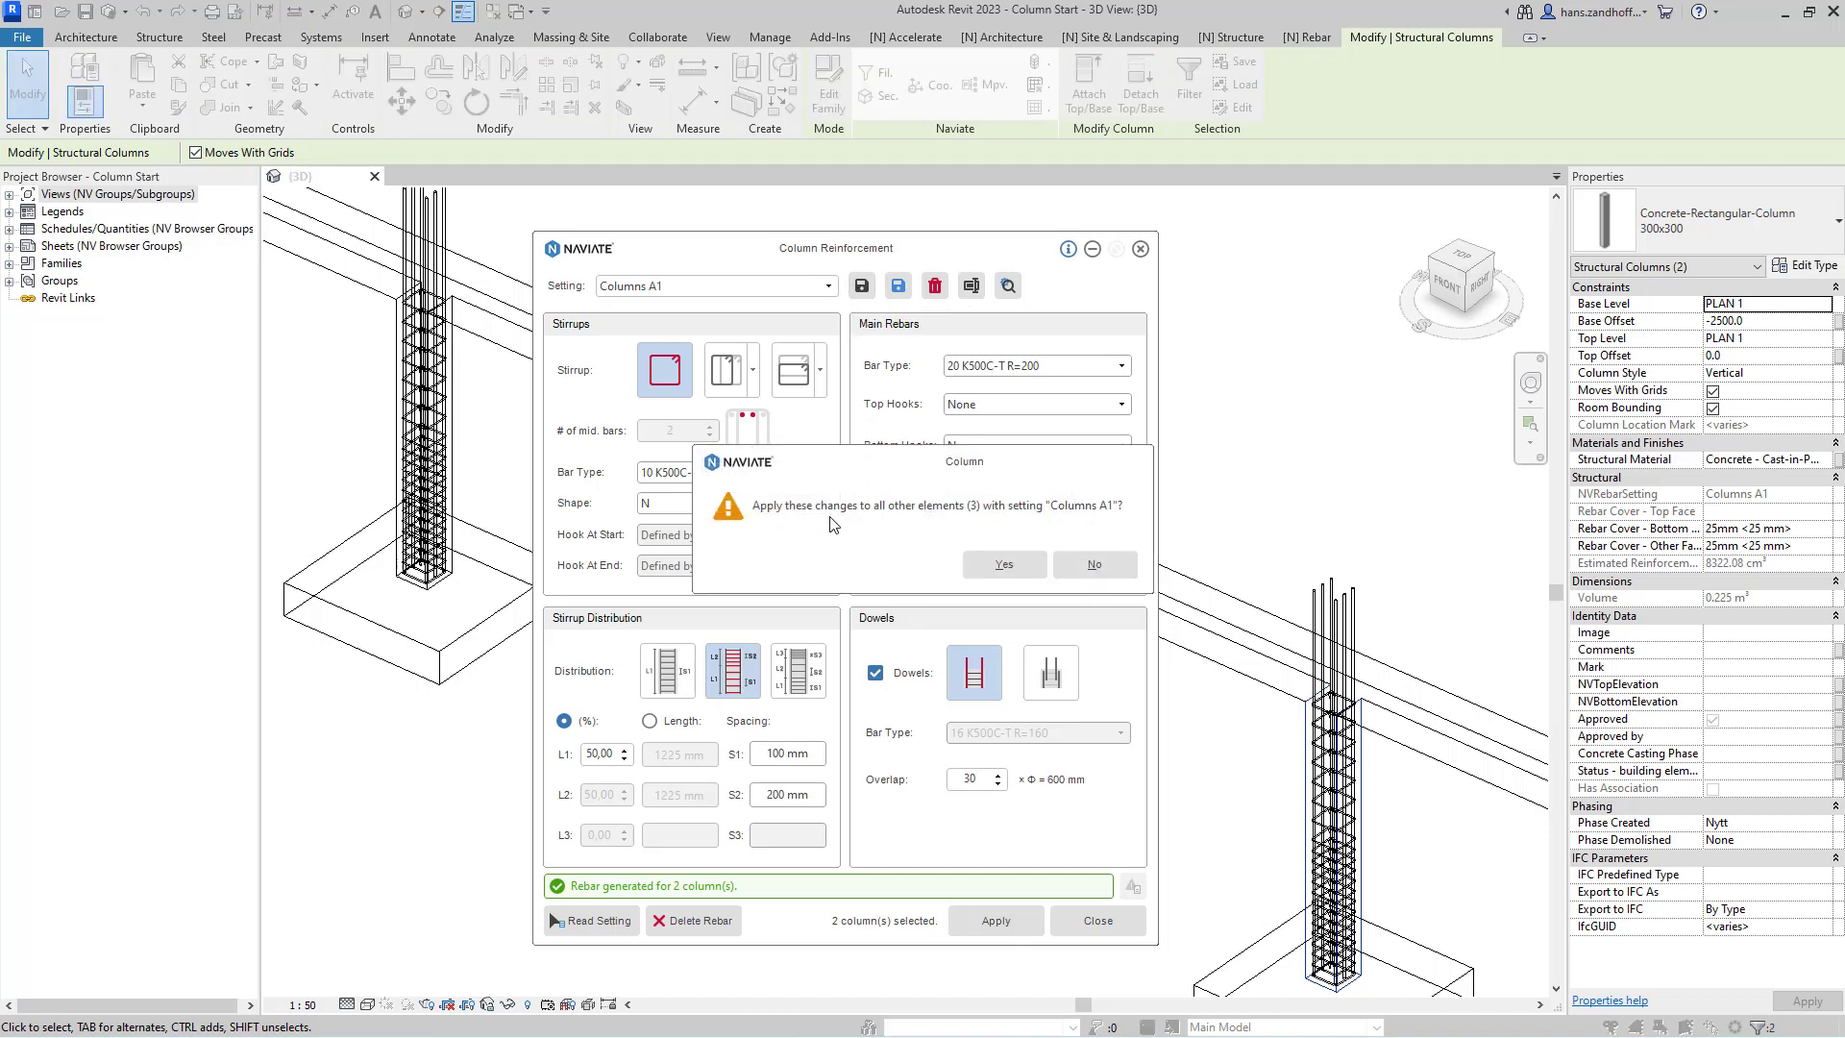
mouse_move(934, 530)
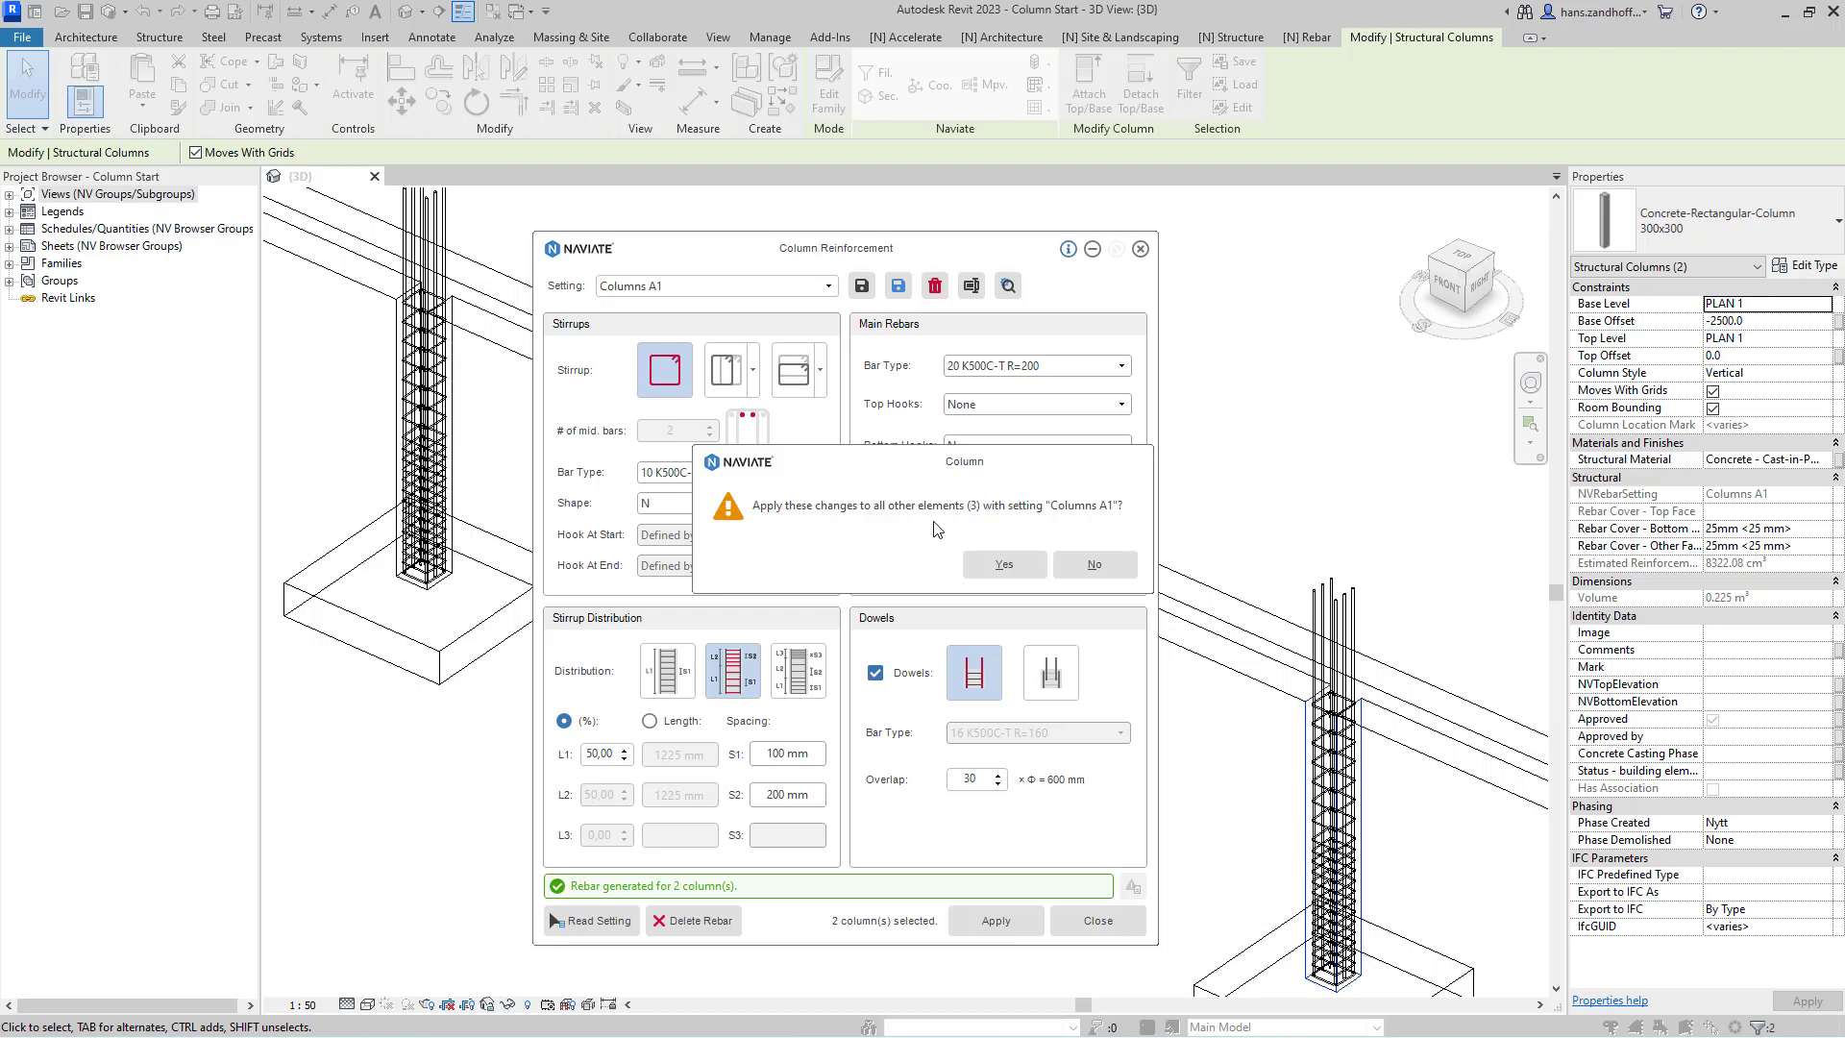